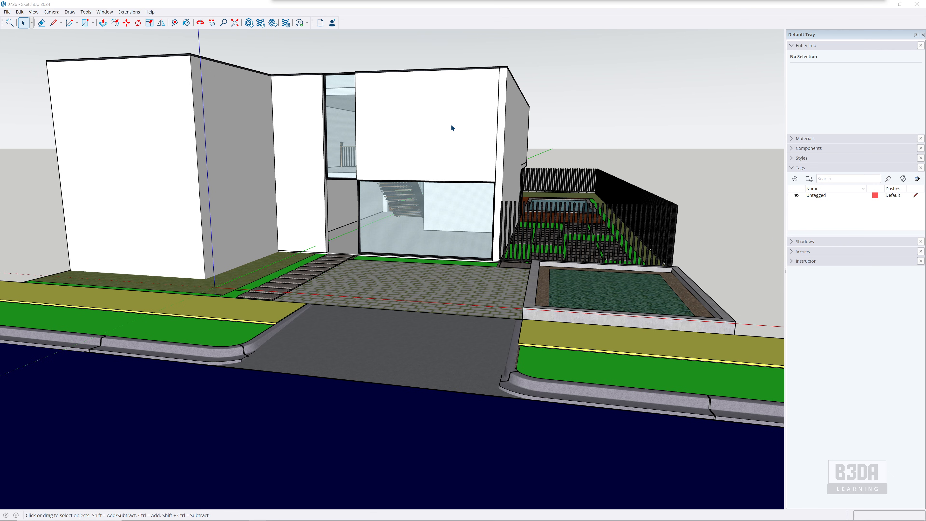
mouse_move(541, 141)
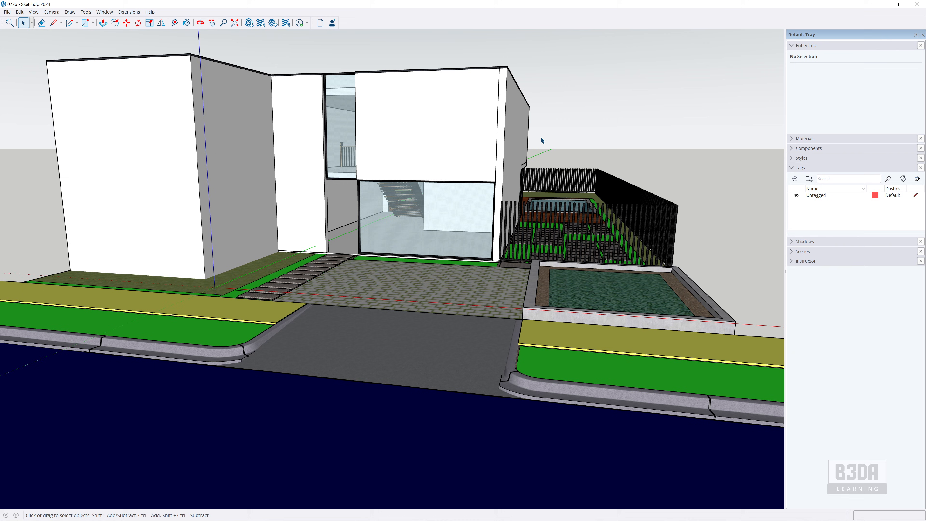
mouse_move(495, 106)
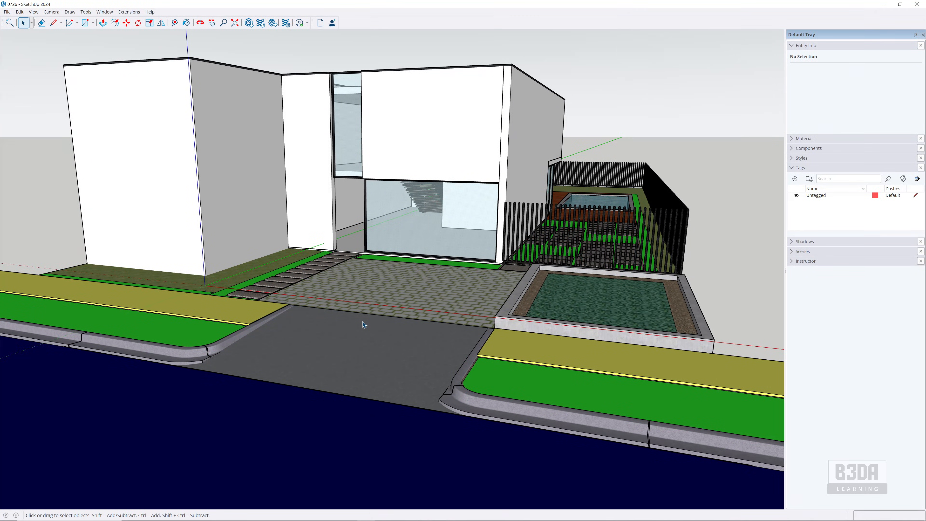
Start a 3D Model export of the house from the File menu to review export formats.
left_click(9, 23)
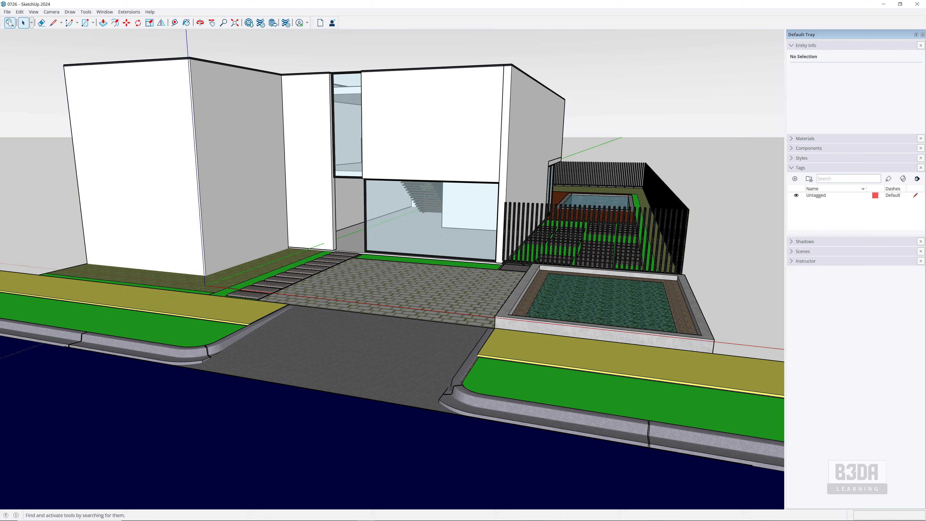
left_click(7, 11)
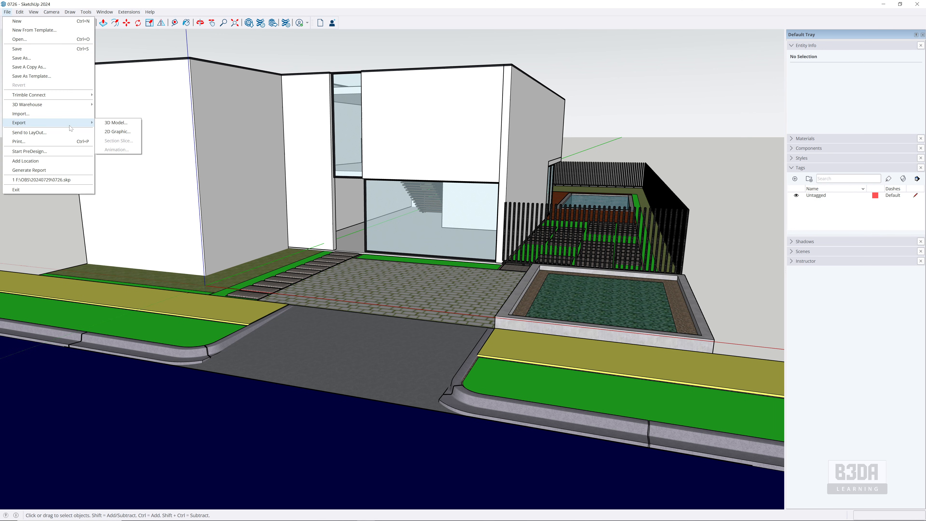
mouse_move(116, 122)
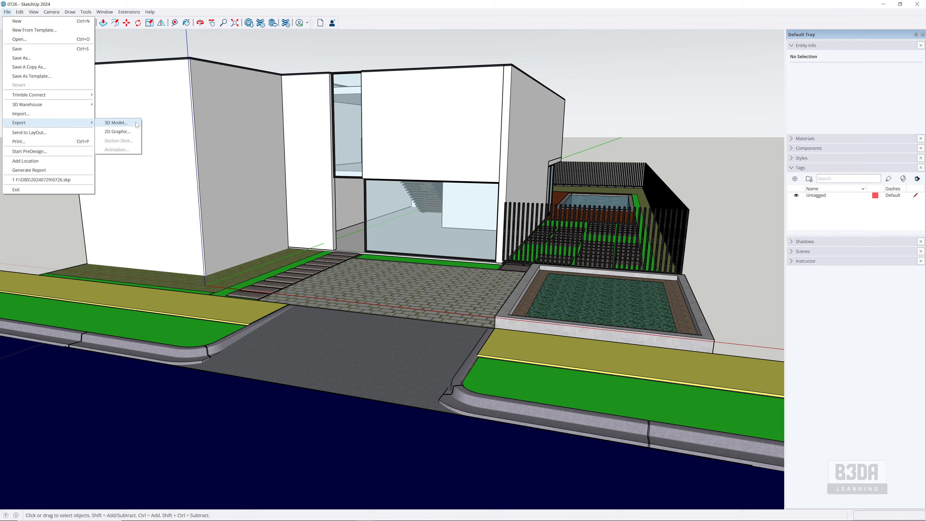
left_click(115, 122)
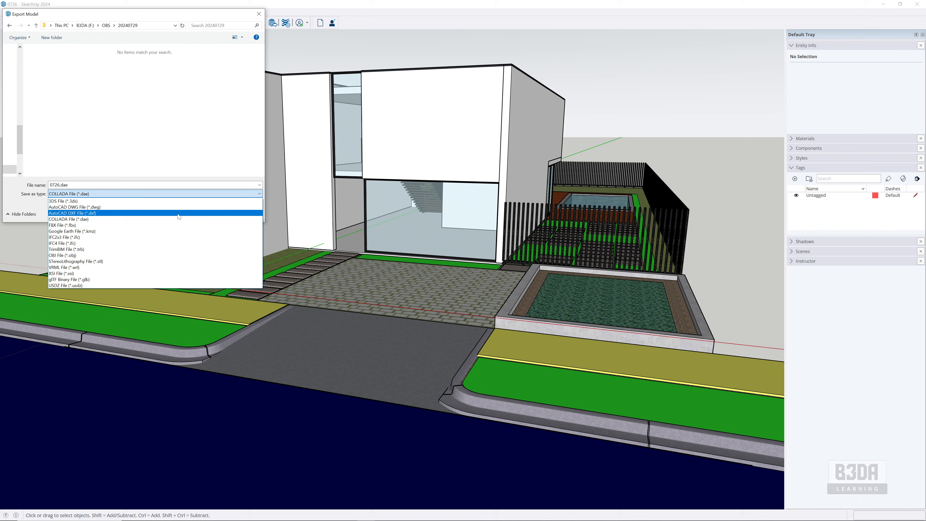
mouse_move(175, 249)
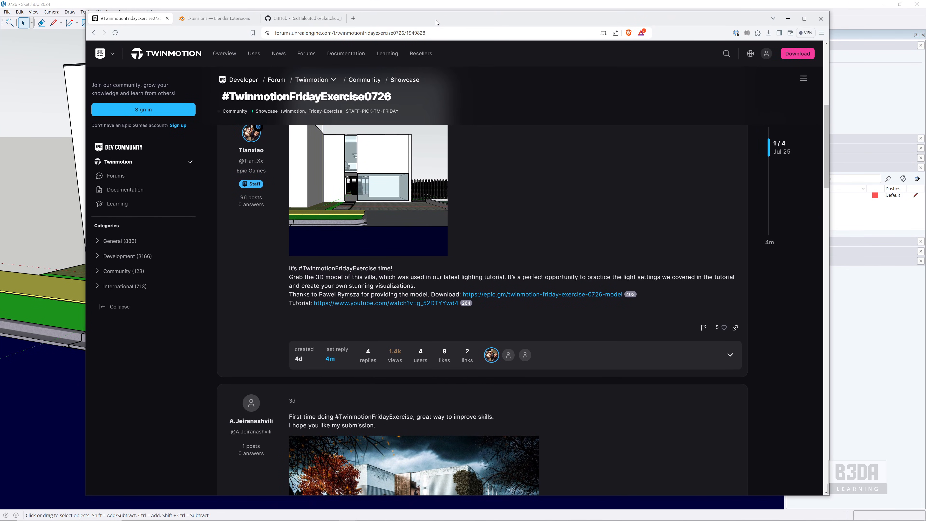
mouse_move(254, 53)
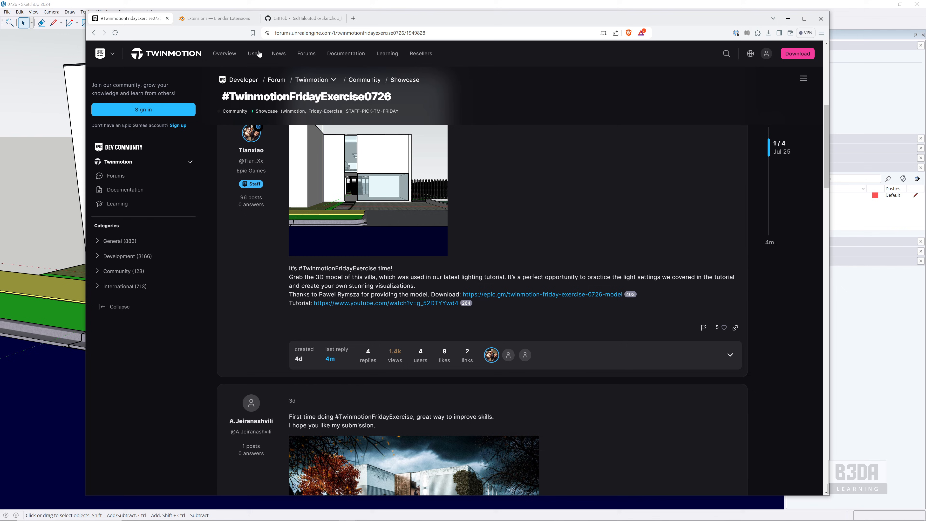
mouse_move(493, 207)
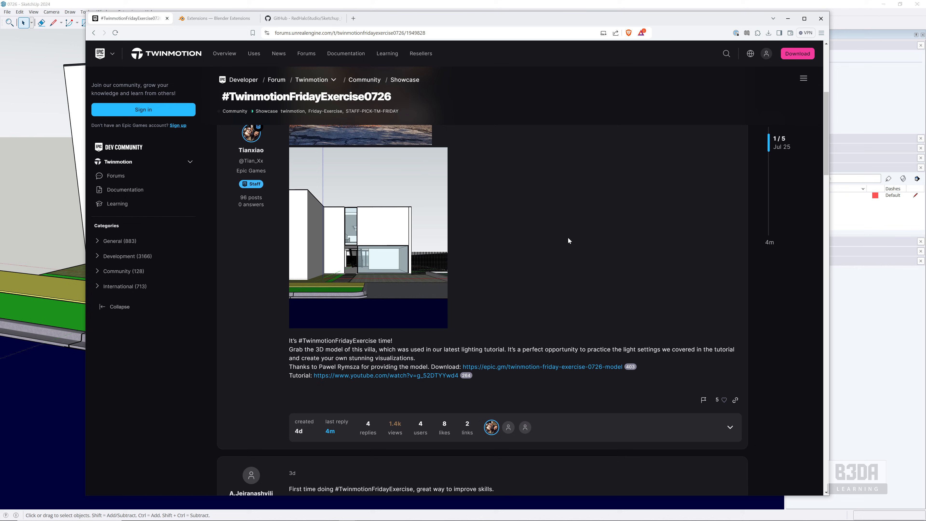
mouse_move(298, 77)
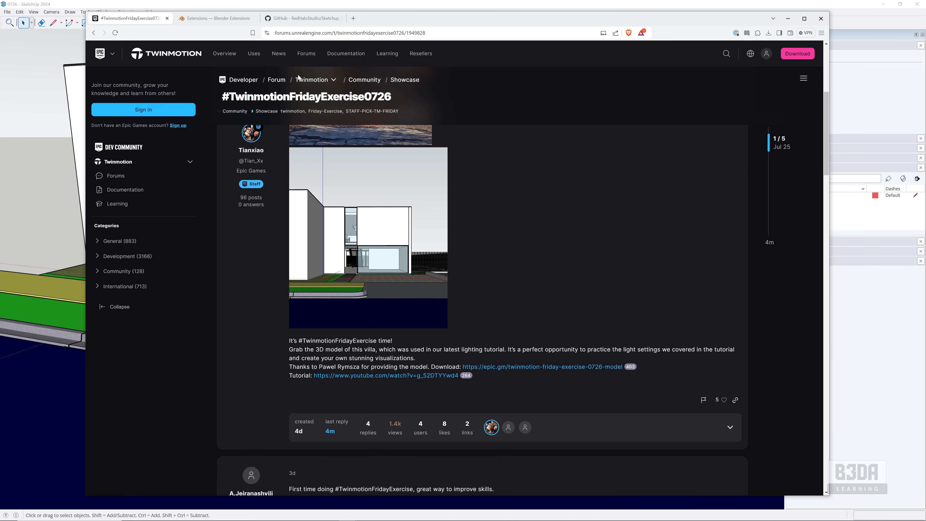
mouse_move(157, 61)
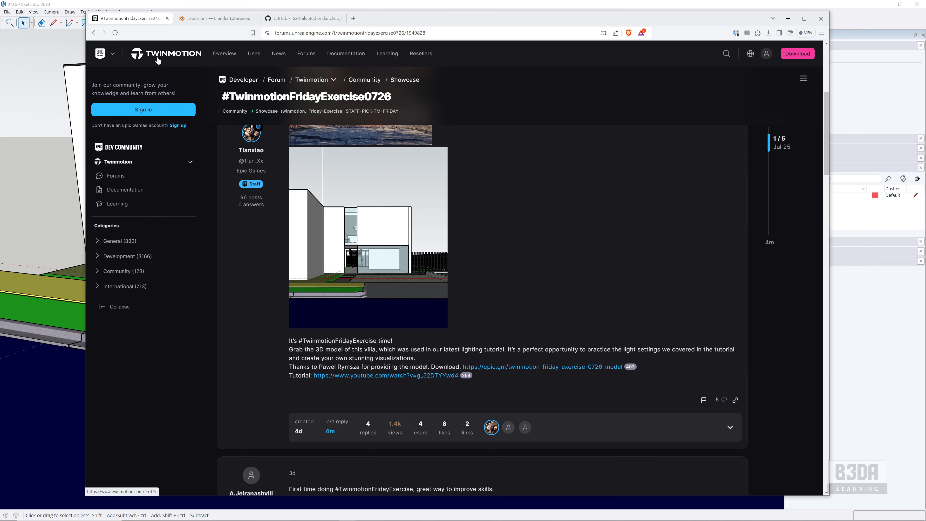
mouse_move(529, 373)
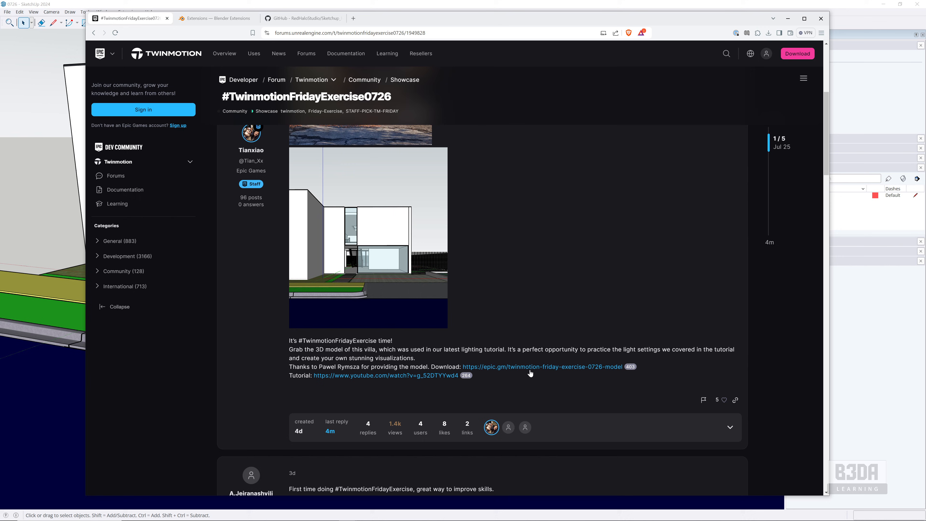
mouse_move(560, 372)
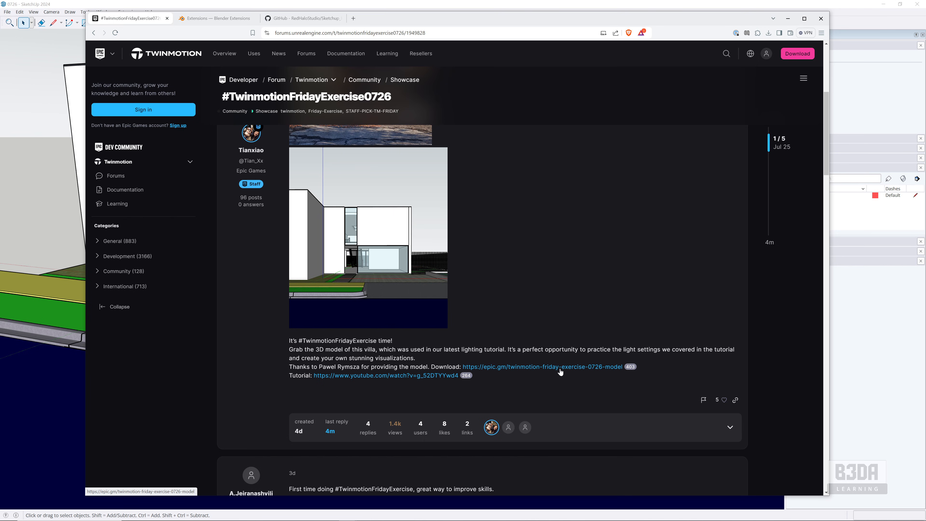
mouse_move(580, 371)
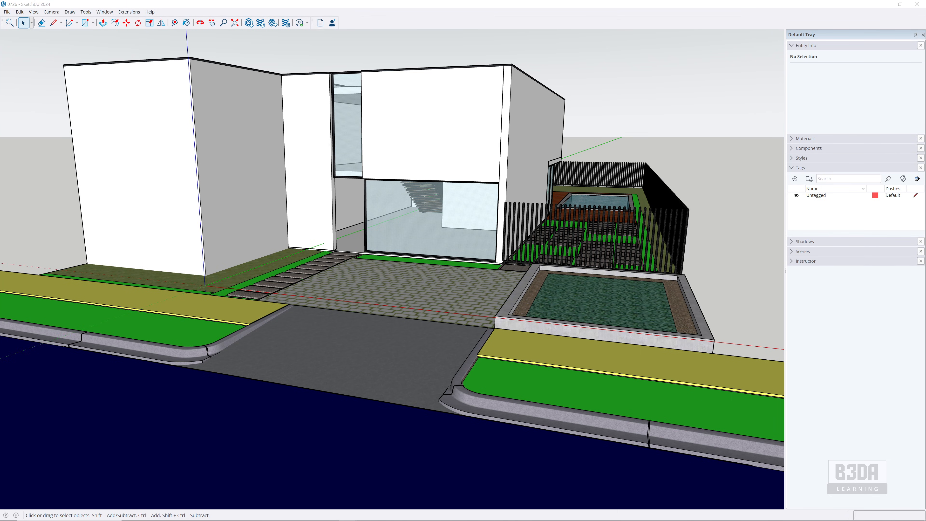
mouse_move(441, 114)
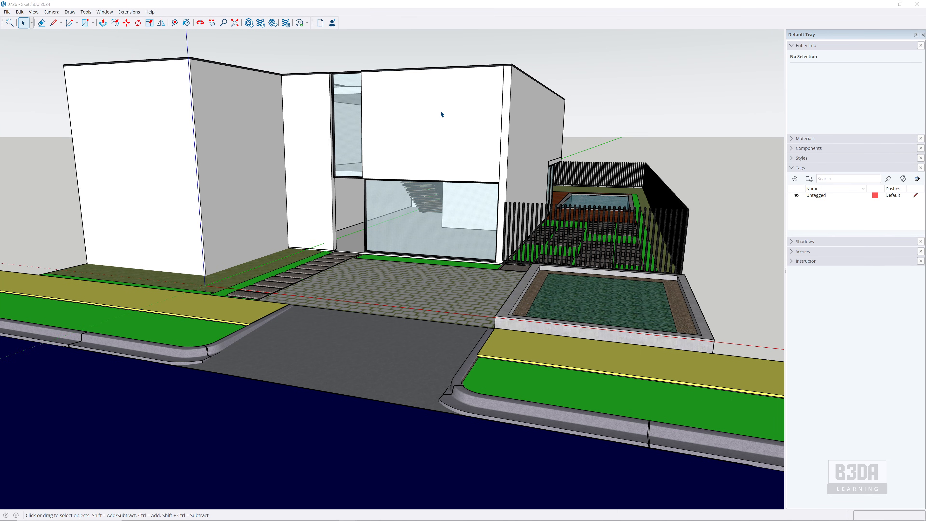
mouse_move(349, 246)
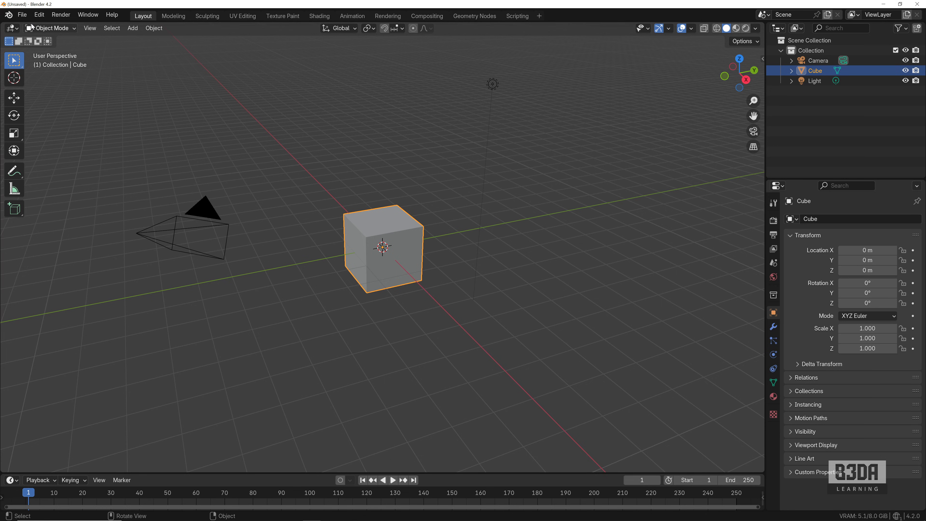
mouse_move(50, 28)
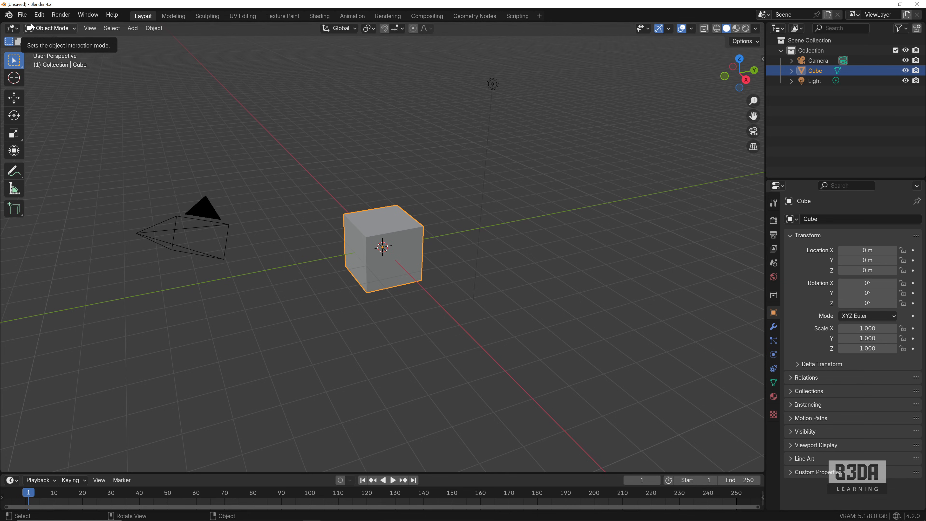
mouse_move(22, 14)
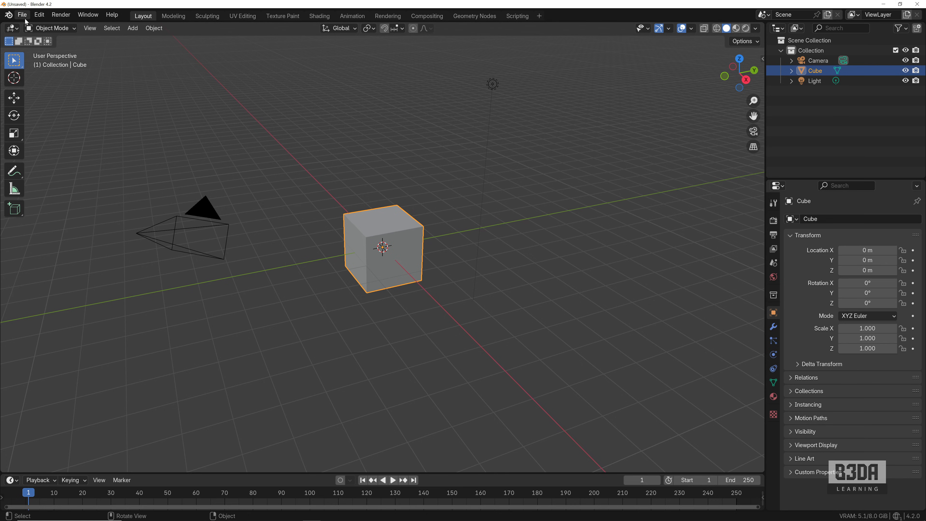
left_click(22, 14)
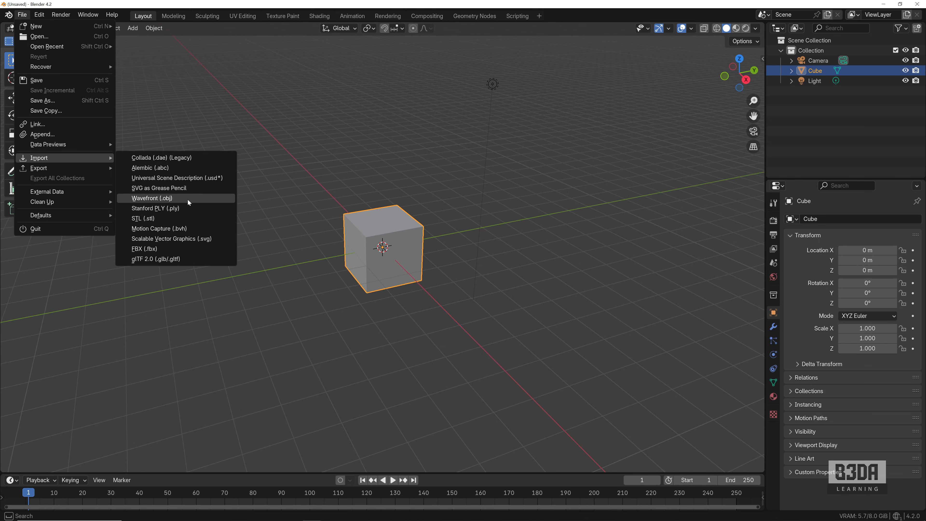
mouse_move(161, 249)
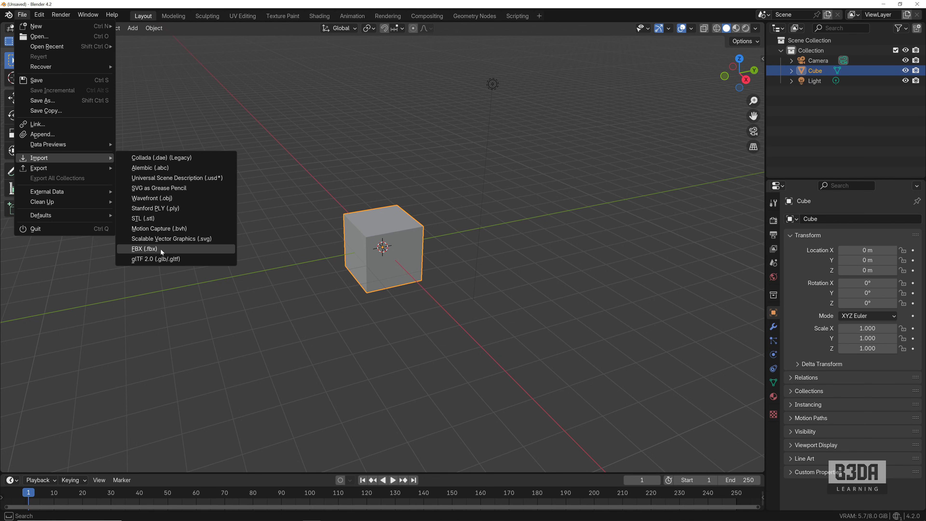
mouse_move(145, 248)
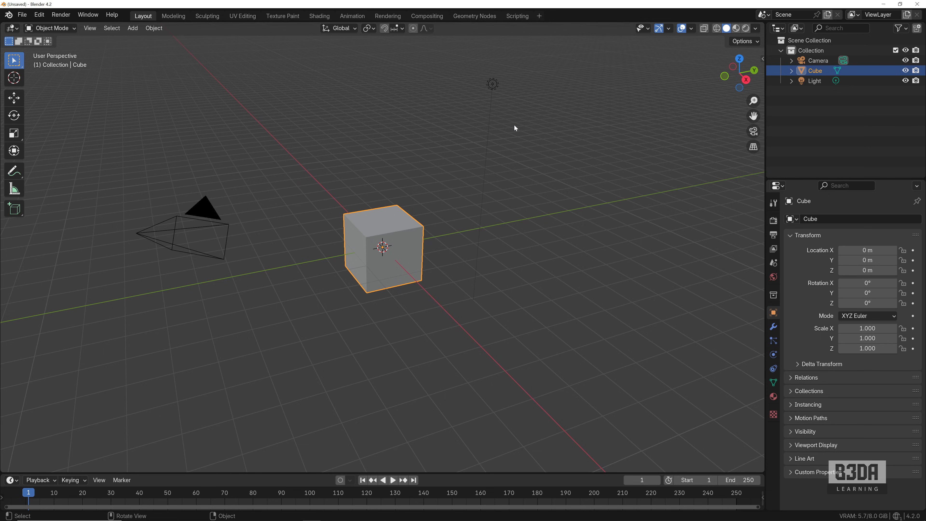
mouse_move(317, 128)
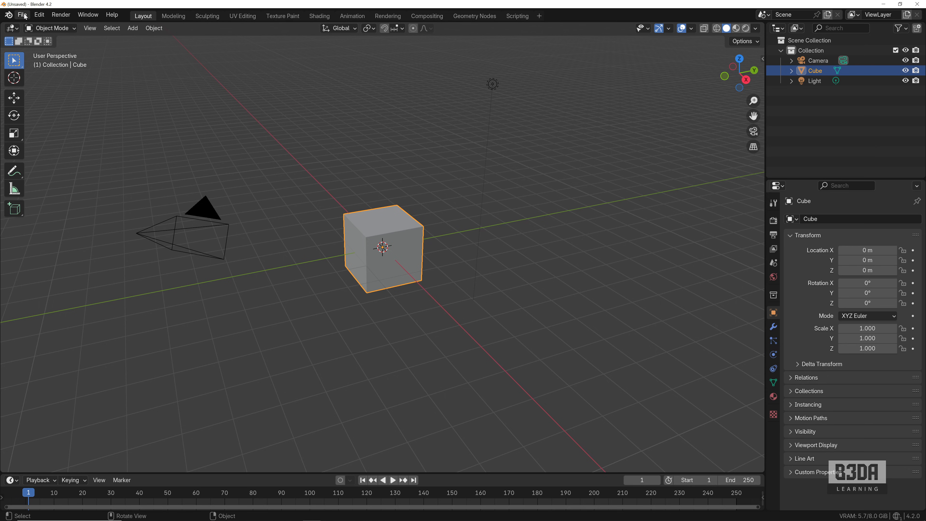
Search Blender's Preferences extensions for 'sketup', finding no results, then return to the forum post.
left_click(39, 14)
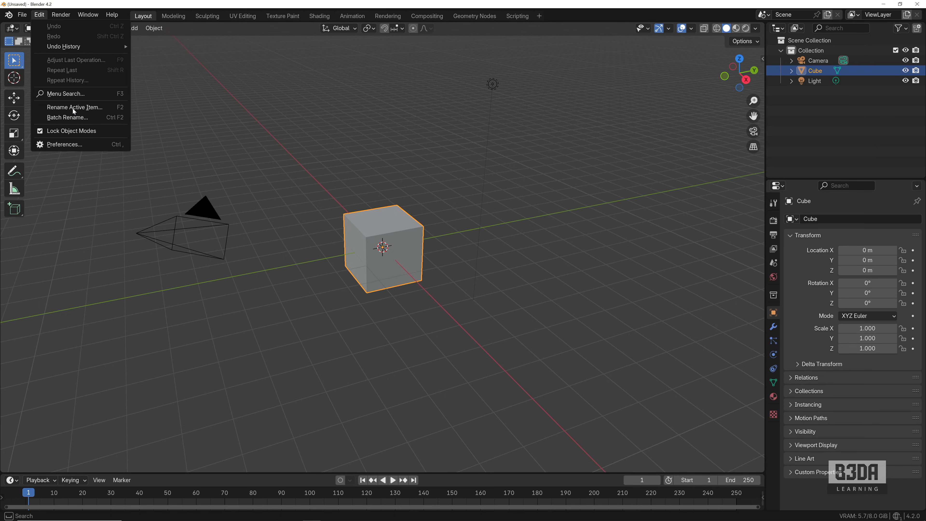
left_click(64, 144)
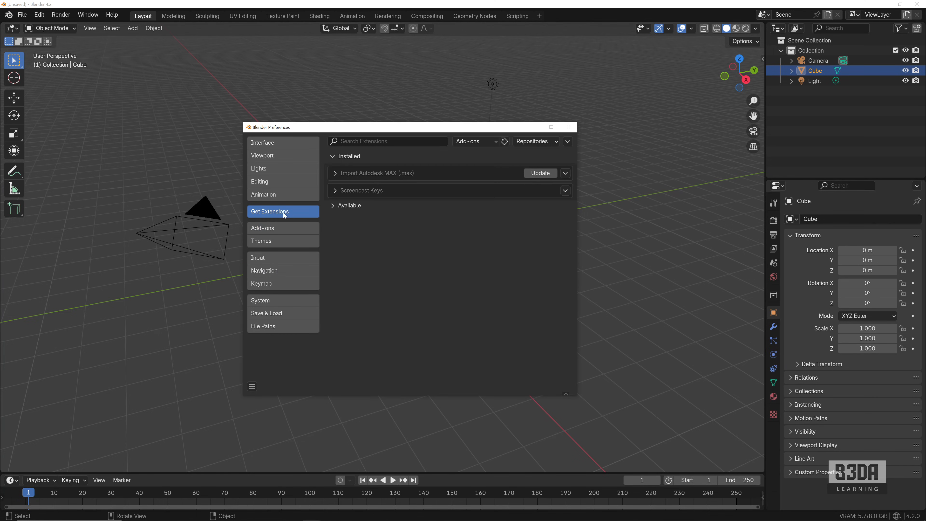
left_click(387, 140)
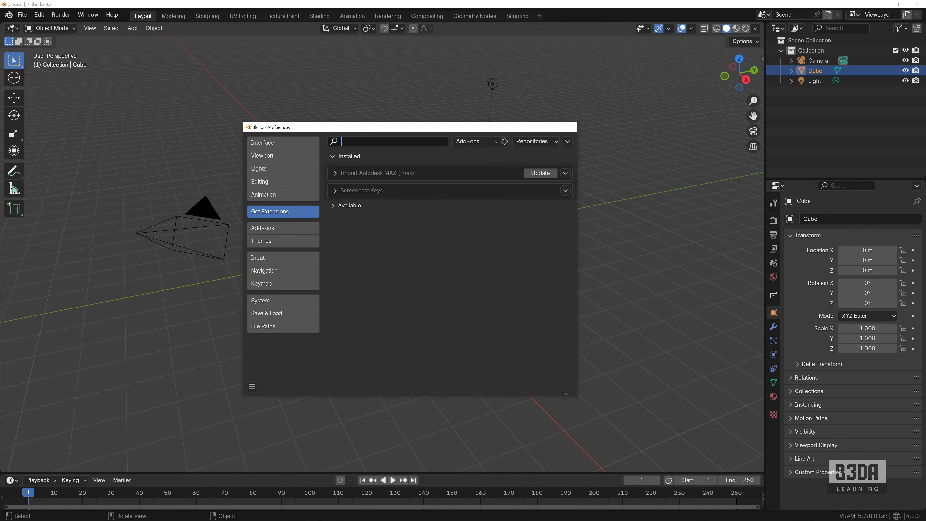
type("sketch")
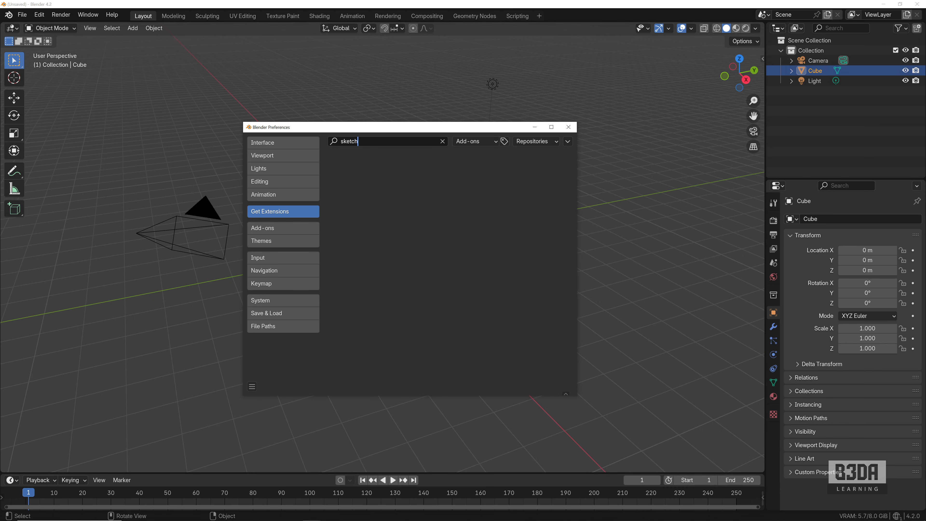
type("up")
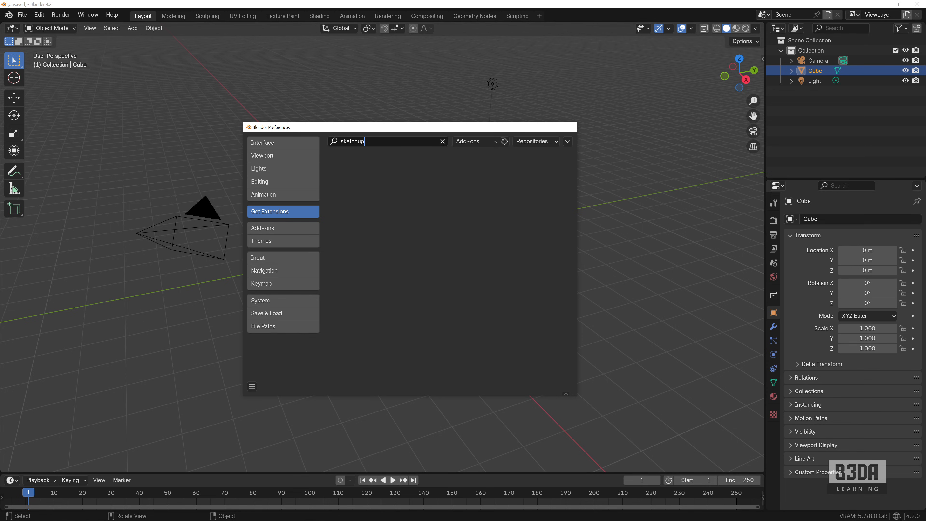
left_click(568, 127)
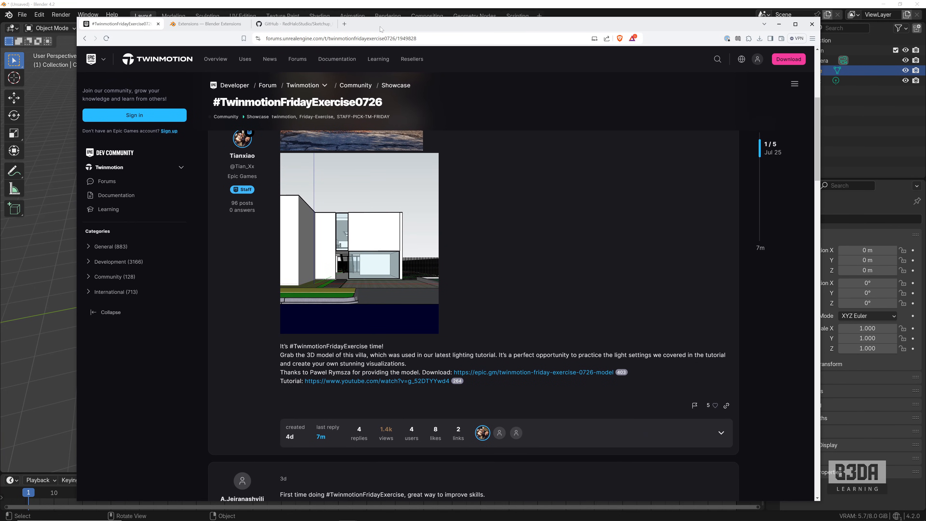
Browse the Blender Extensions Approval Queue down to the Sketchup Importer entry.
left_click(206, 24)
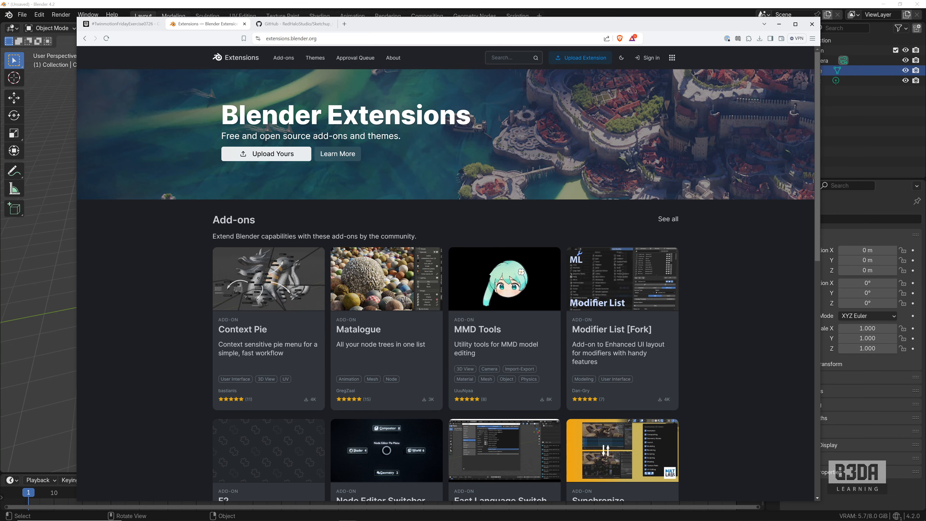
mouse_move(331, 69)
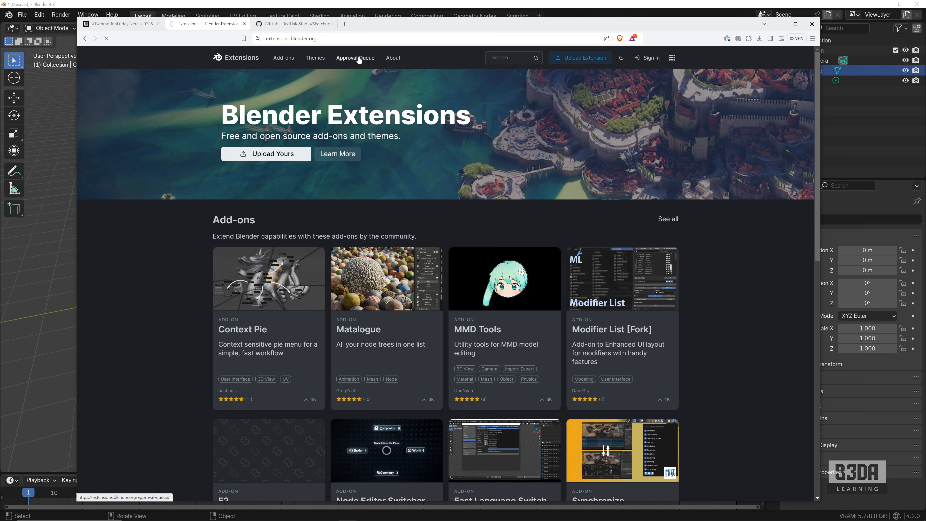
left_click(355, 57)
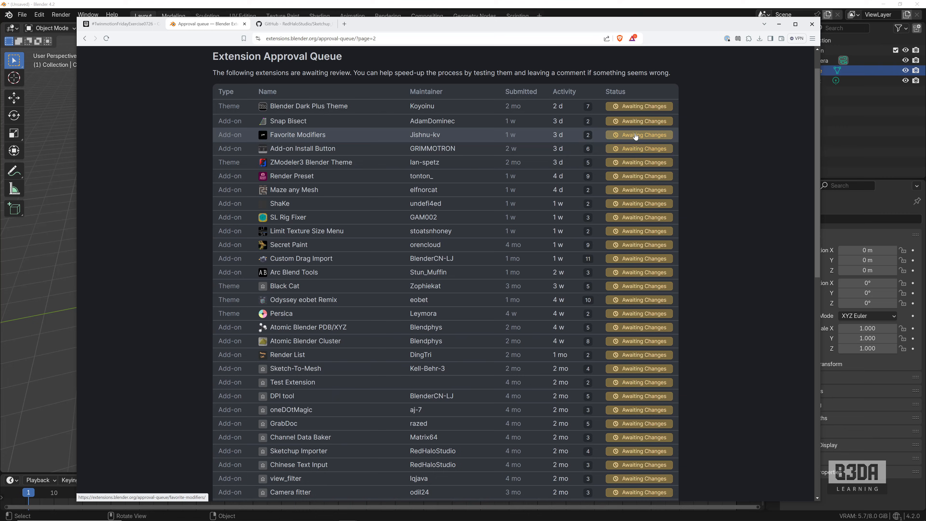
mouse_move(395, 148)
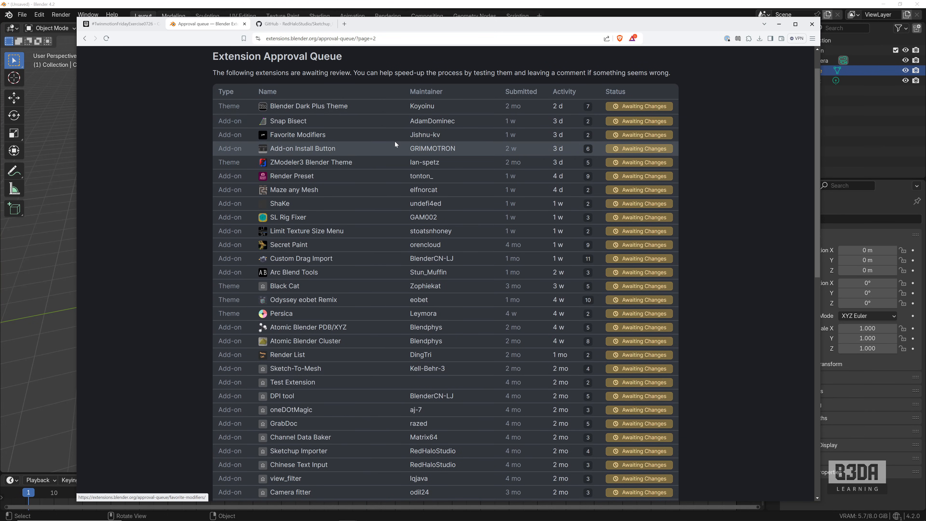
scroll("down", 3)
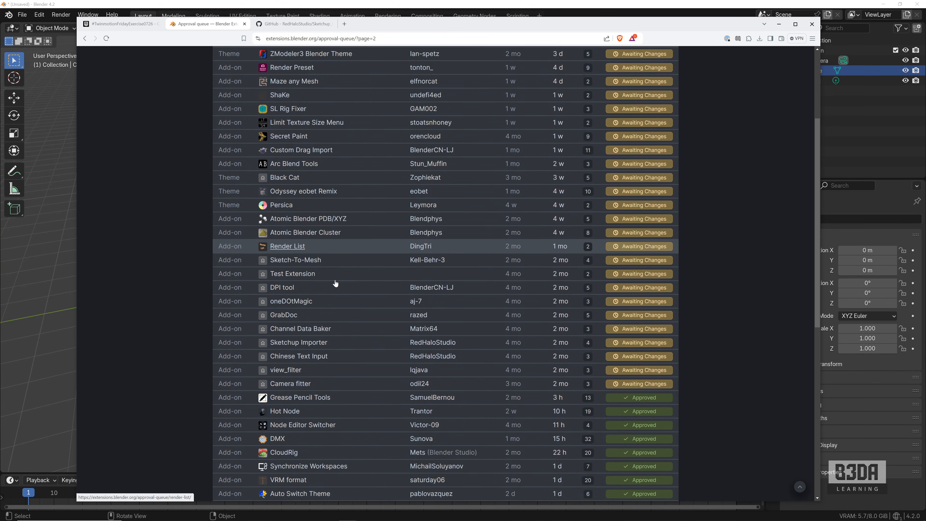
scroll("down", 3)
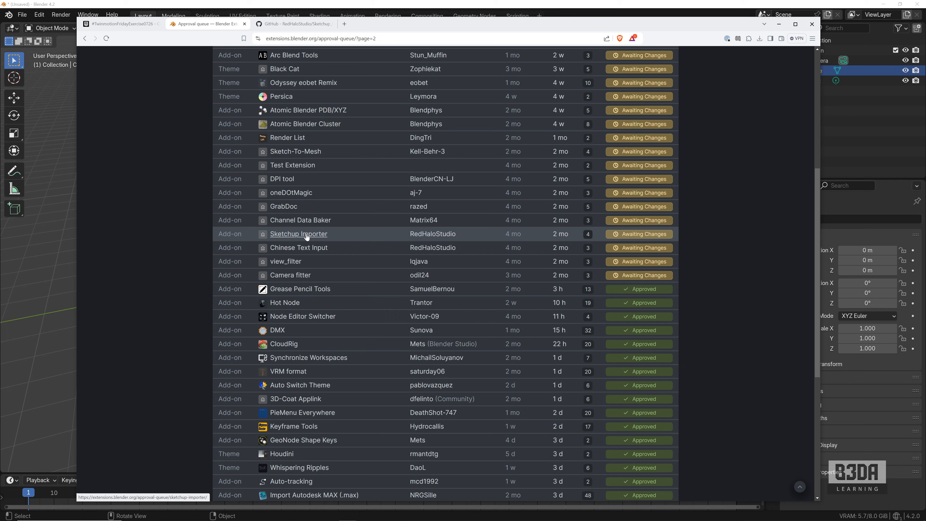
mouse_move(647, 241)
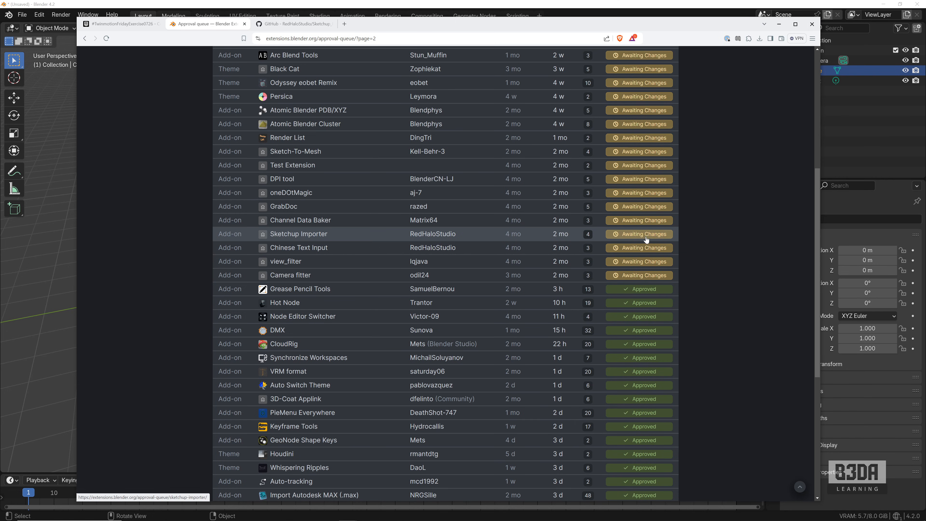
mouse_move(180, 234)
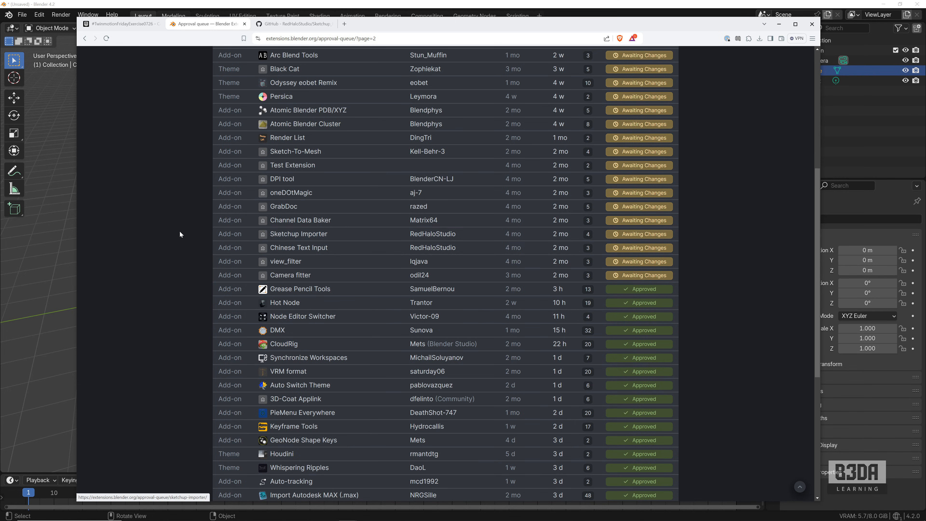
Review the Sketchup Importer extension page and its comments.
left_click(298, 233)
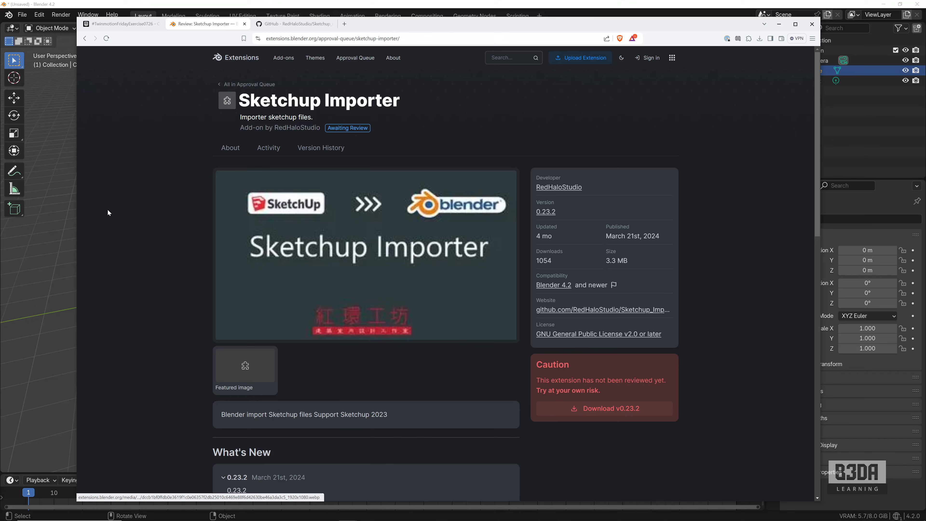
scroll("down", 3)
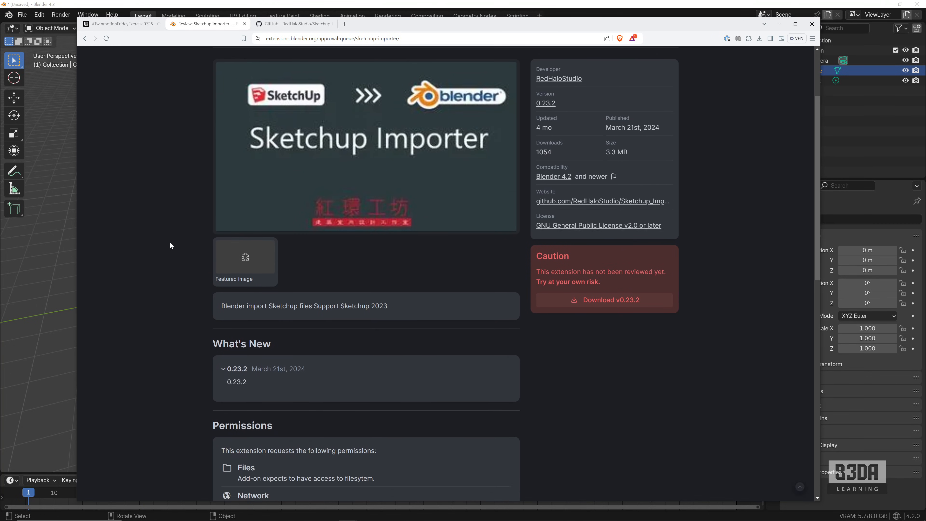
scroll("down", 3)
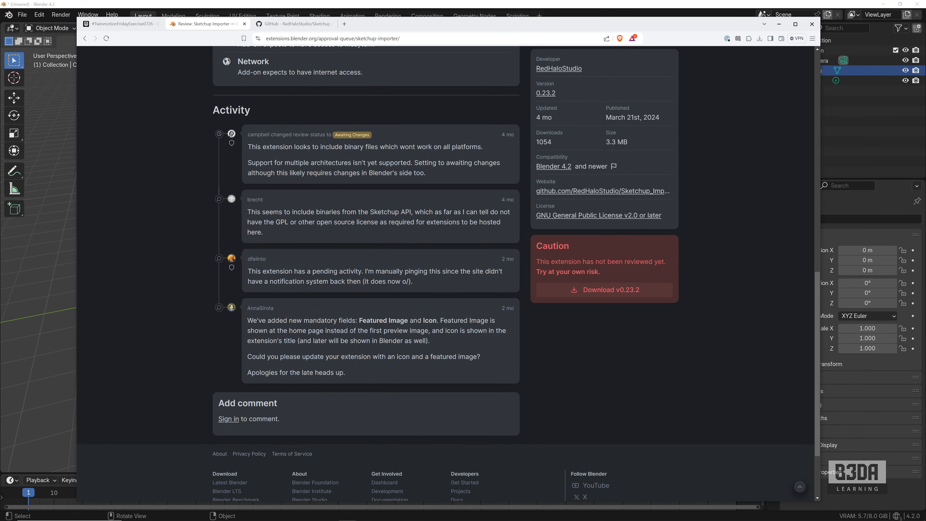
mouse_move(298, 308)
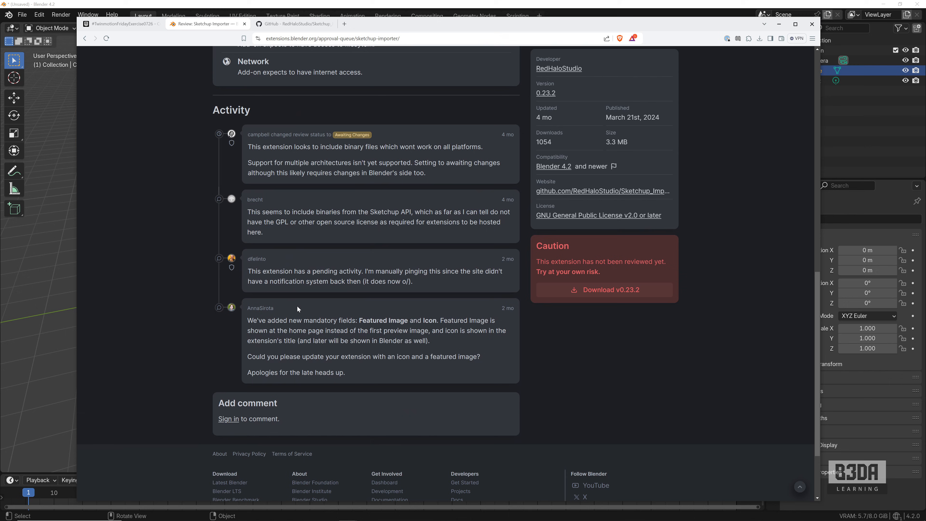
mouse_move(334, 297)
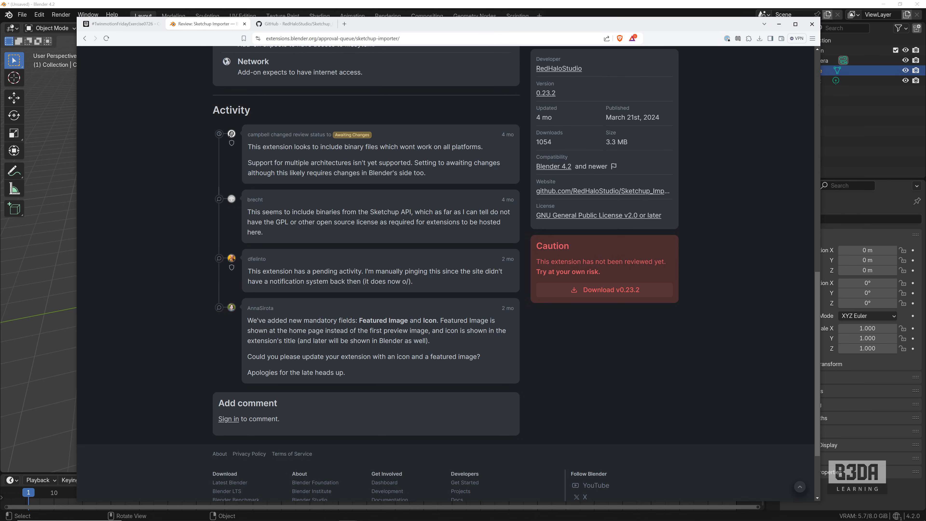
scroll("up", 3)
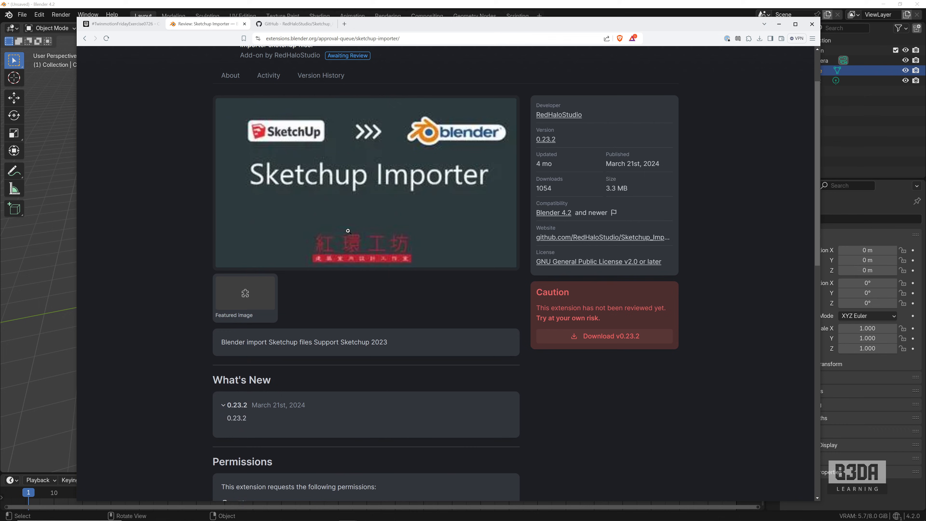
mouse_move(345, 231)
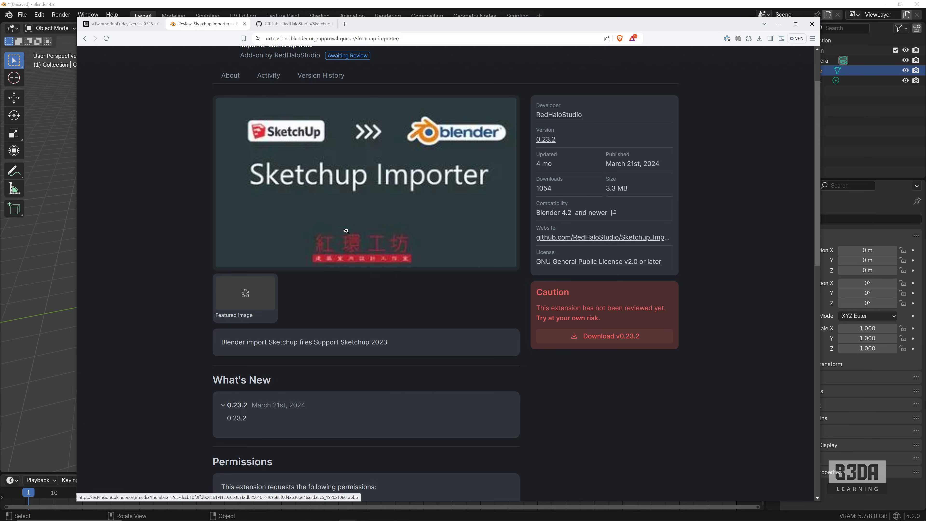
Follow the github.com link to the add-on's repository and its README install section.
left_click(294, 23)
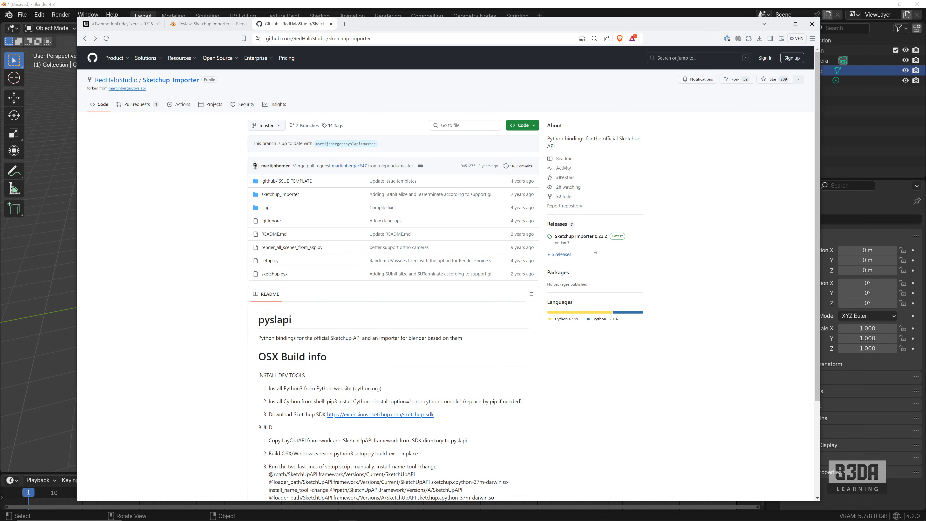
mouse_move(364, 283)
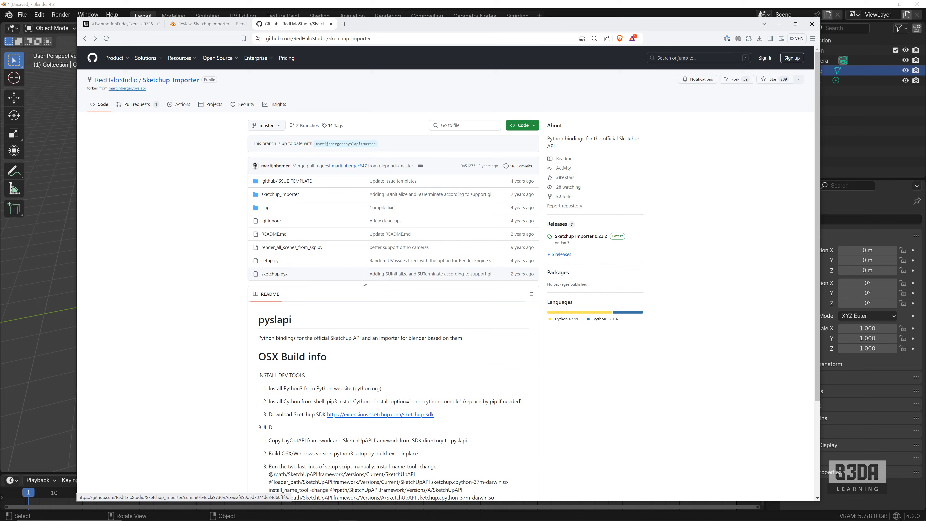
scroll("down", 3)
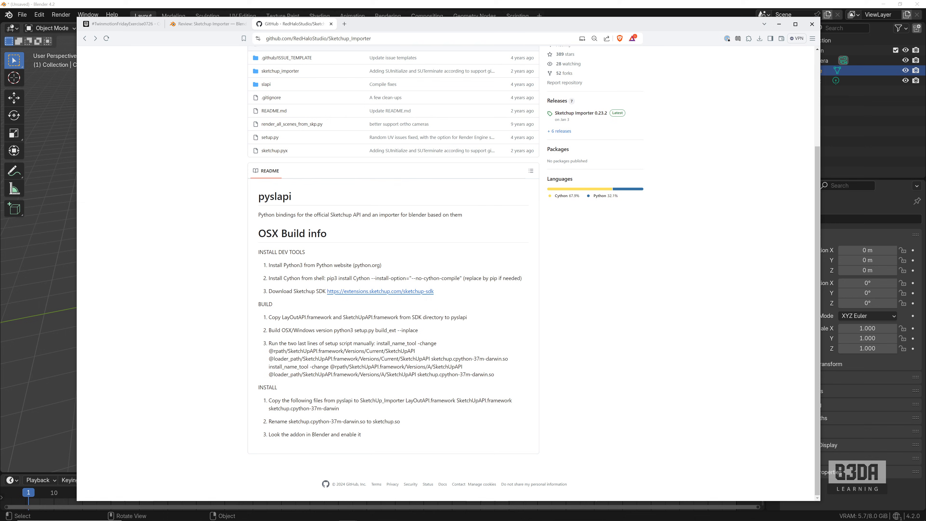
mouse_move(254, 233)
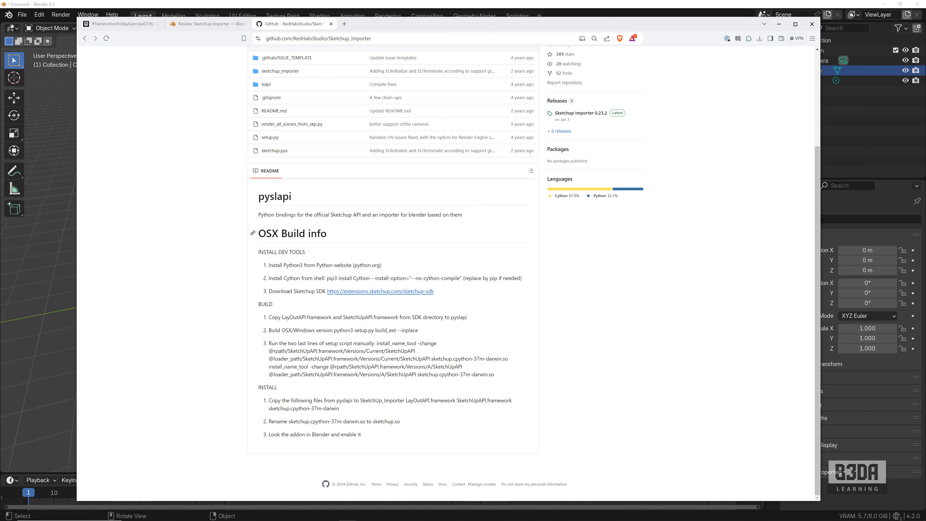
mouse_move(285, 271)
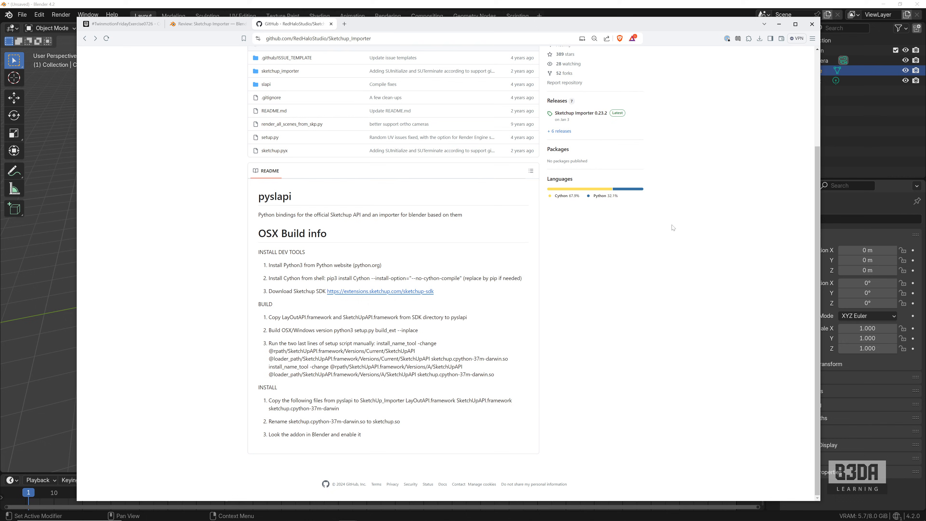
Download sketchup_importer.zip from the Sketchup Importer 0.23.2 GitHub release.
left_click(580, 113)
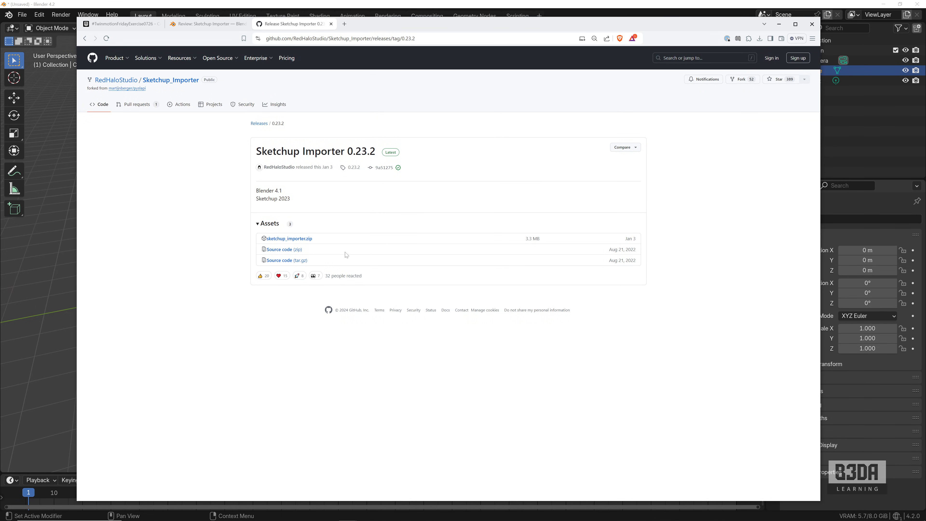
mouse_move(436, 214)
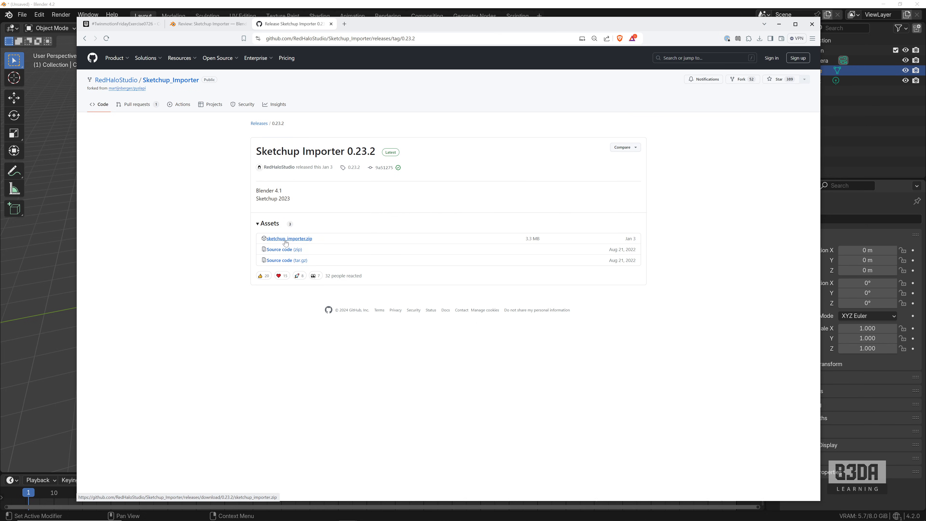
mouse_move(287, 240)
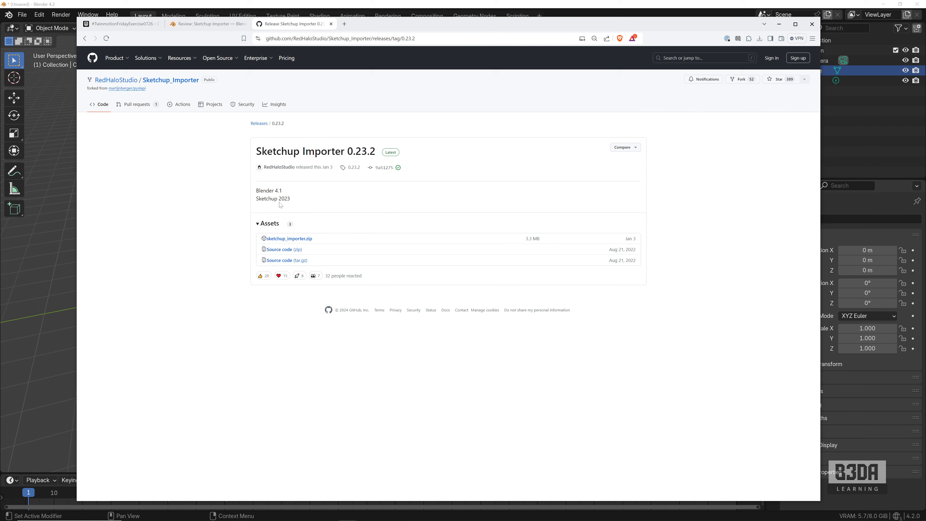
mouse_move(289, 238)
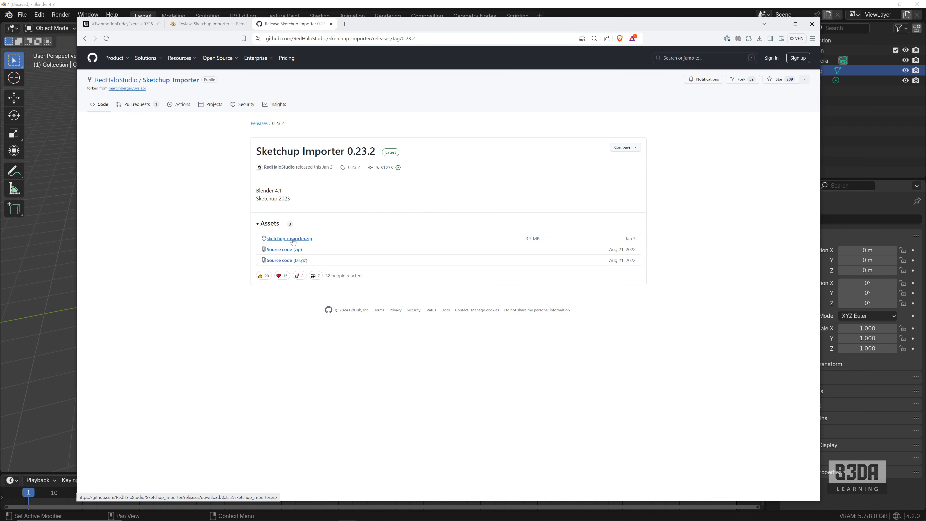
left_click(288, 238)
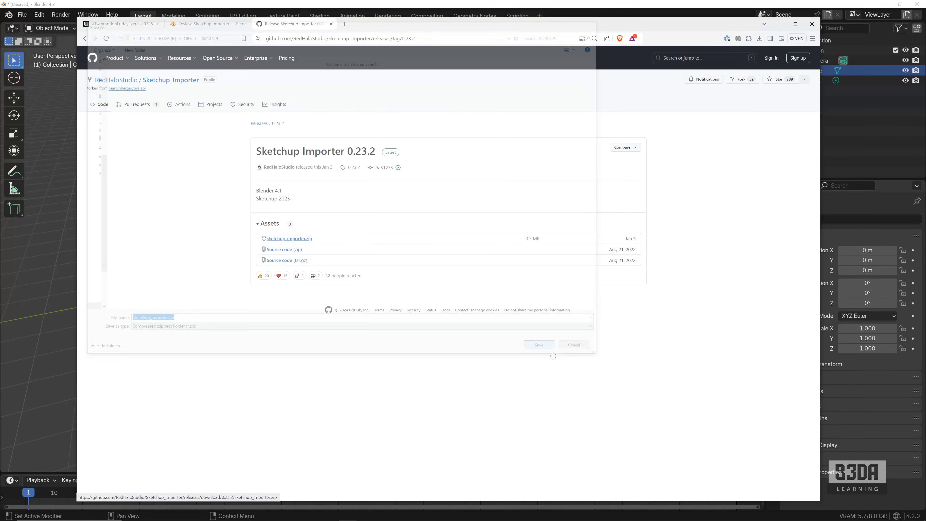
left_click(538, 344)
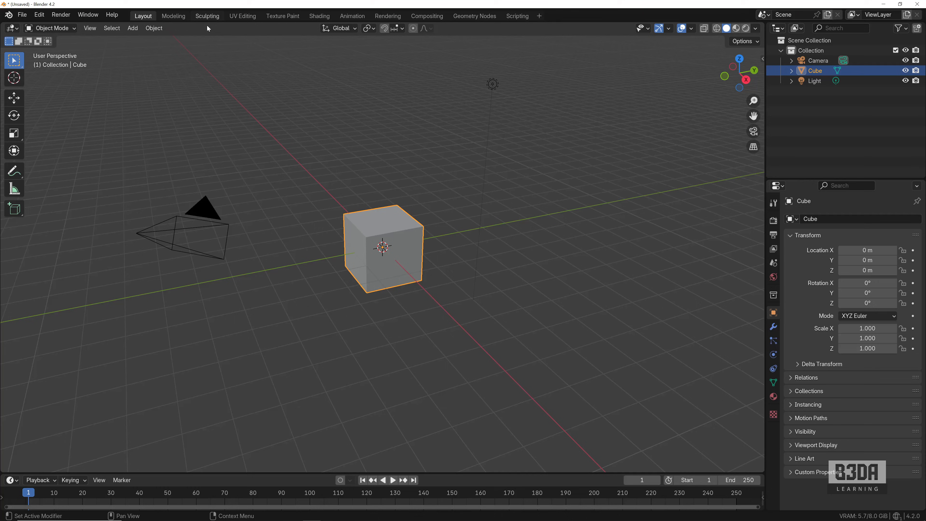
Install the sketchup_importer.zip extension from disk via Preferences > Get Extensions.
left_click(39, 14)
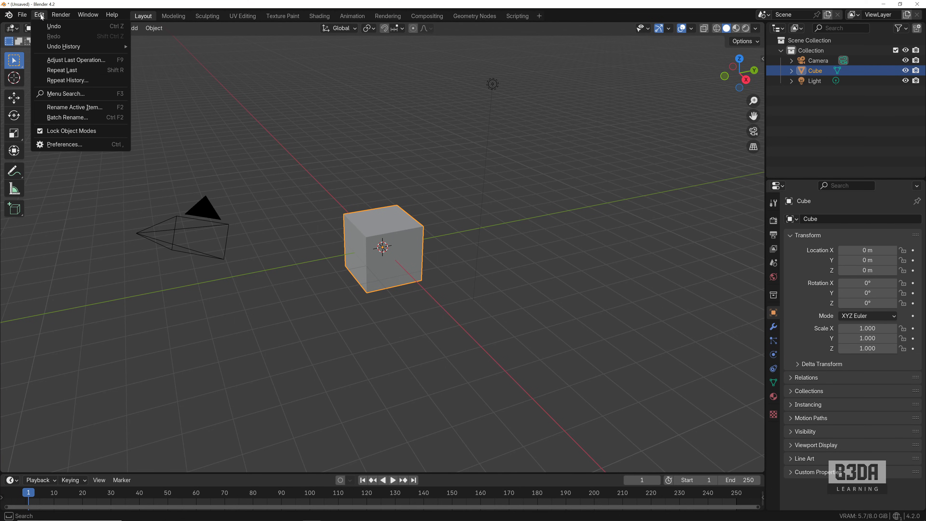
mouse_move(53, 26)
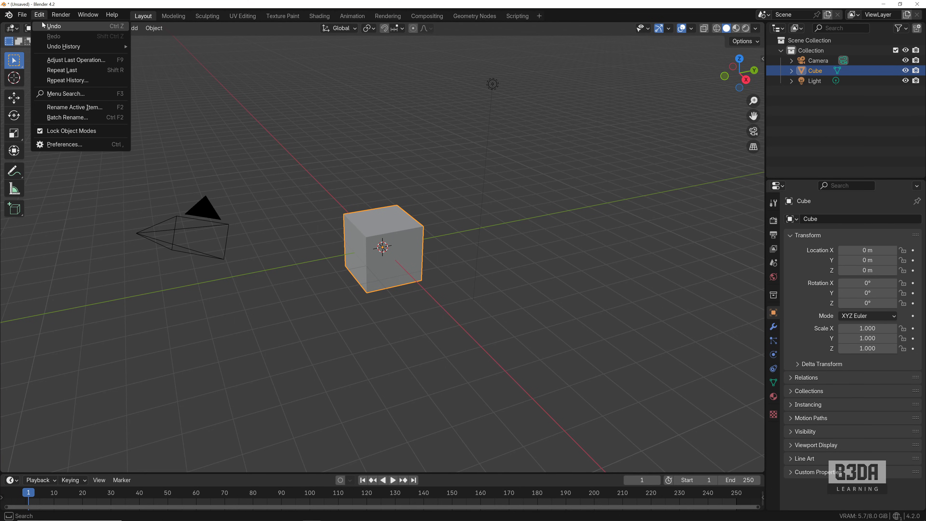
left_click(64, 144)
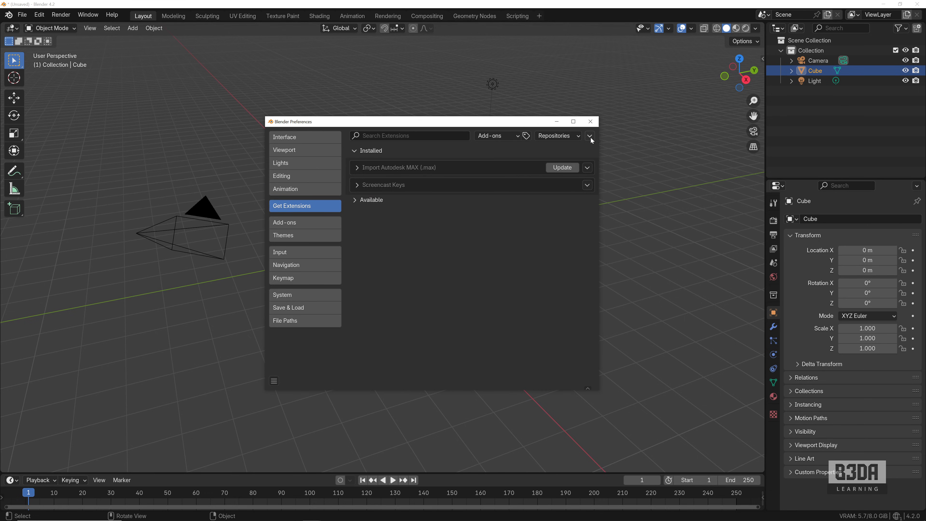
left_click(589, 135)
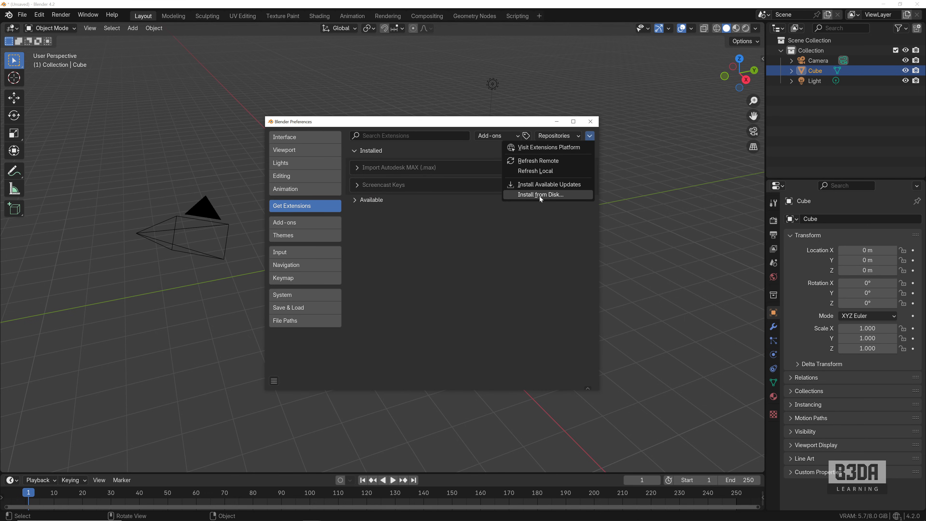
left_click(589, 135)
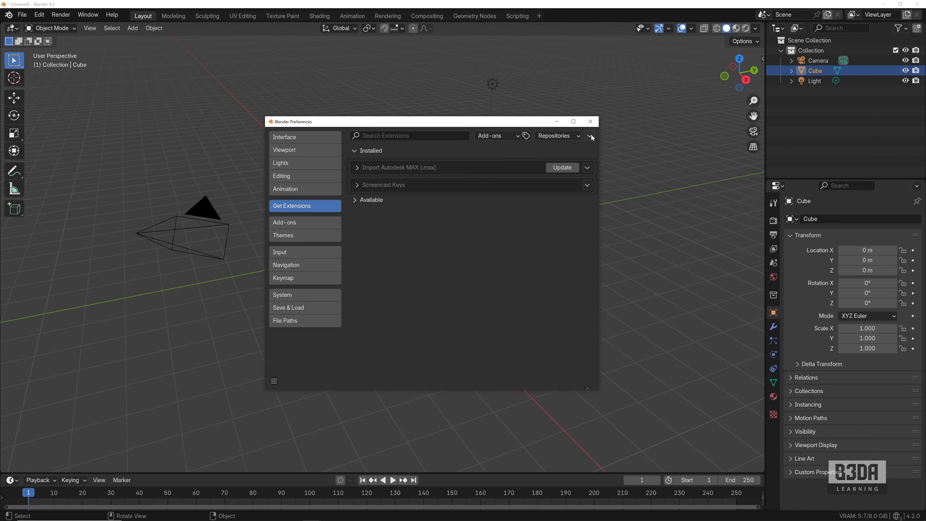
left_click(590, 136)
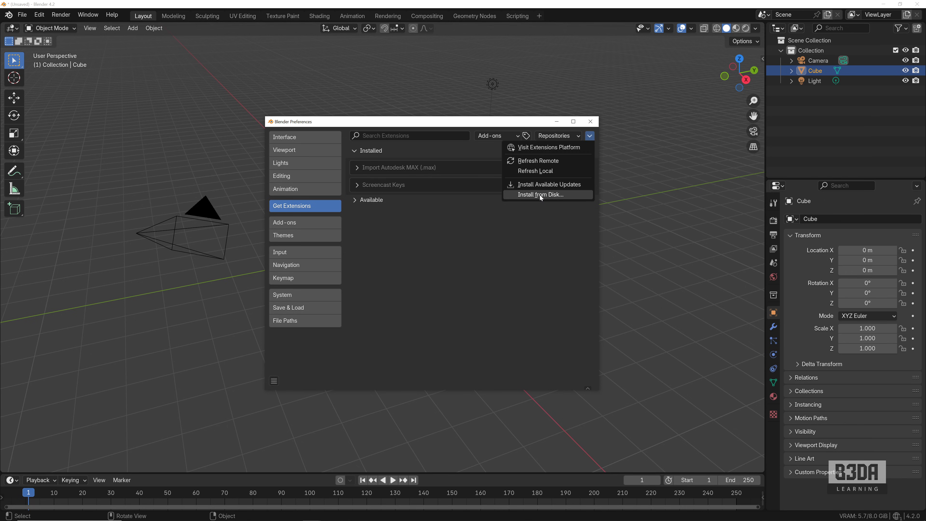
mouse_move(539, 195)
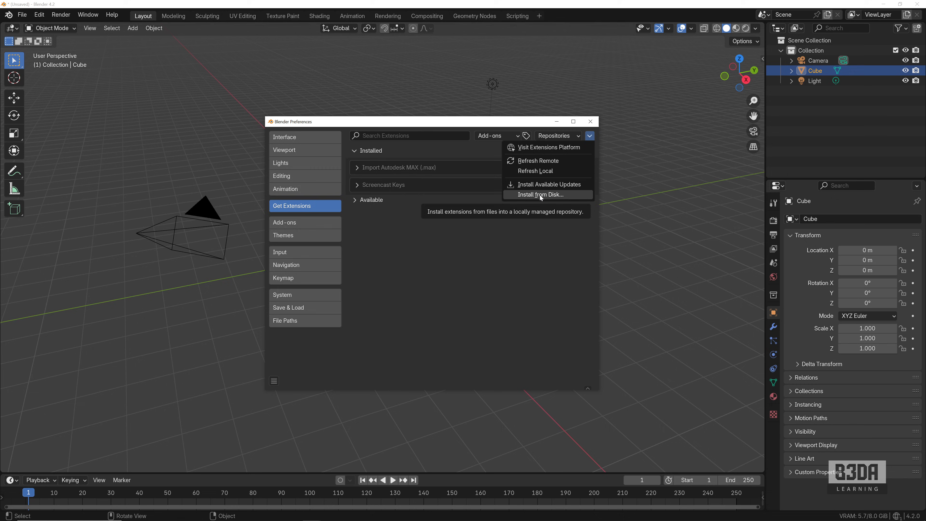
left_click(539, 195)
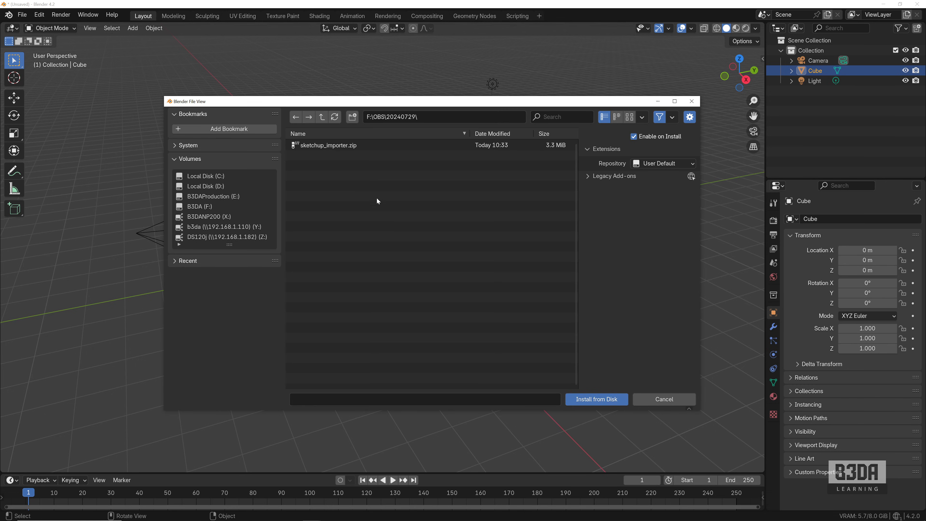
left_click(328, 145)
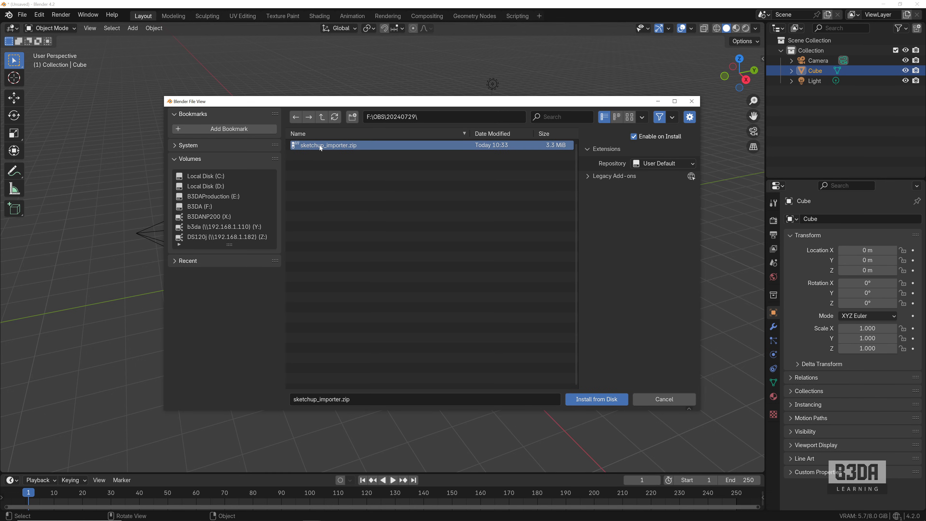
left_click(596, 400)
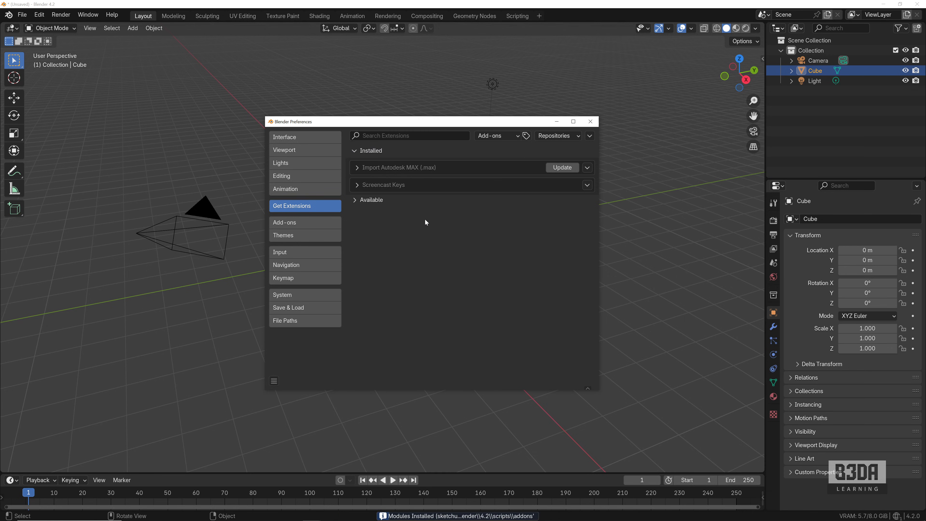
Verify SketchUp Importer is enabled in Add-ons and close Preferences.
left_click(285, 223)
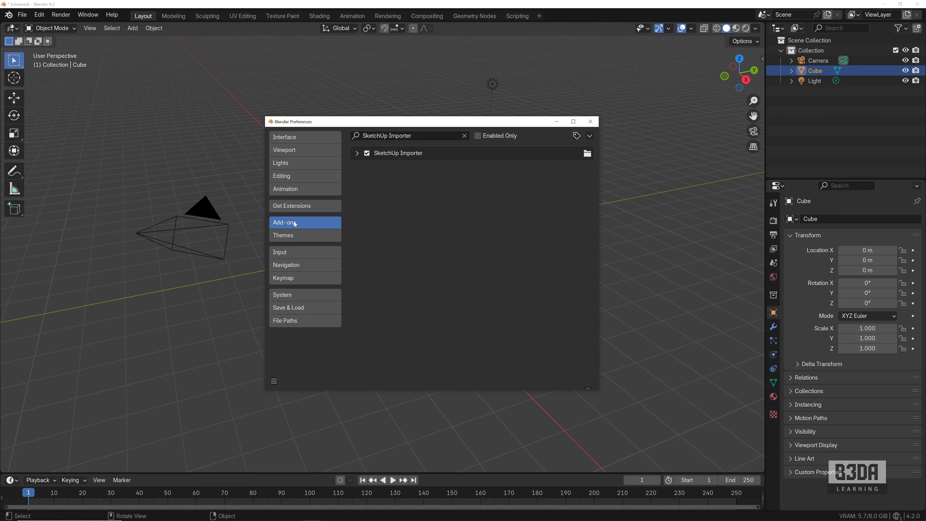
left_click(367, 153)
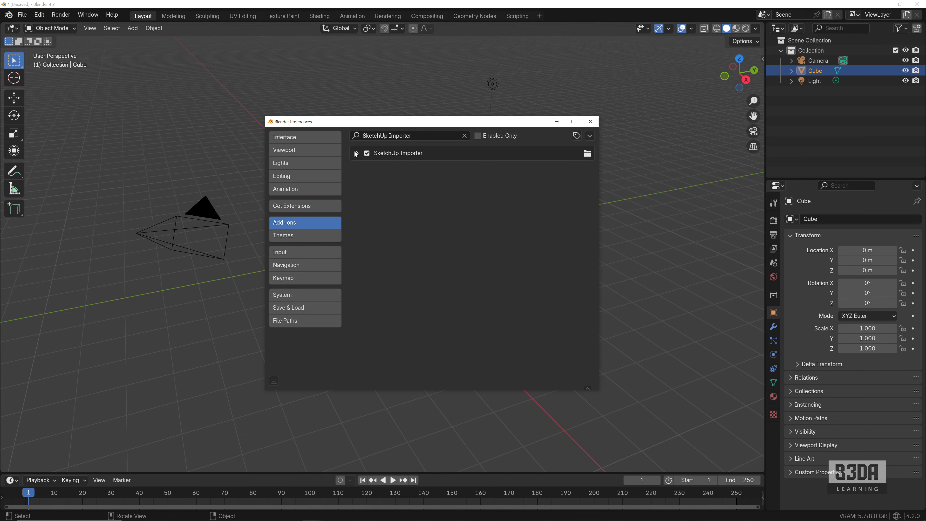
left_click(356, 153)
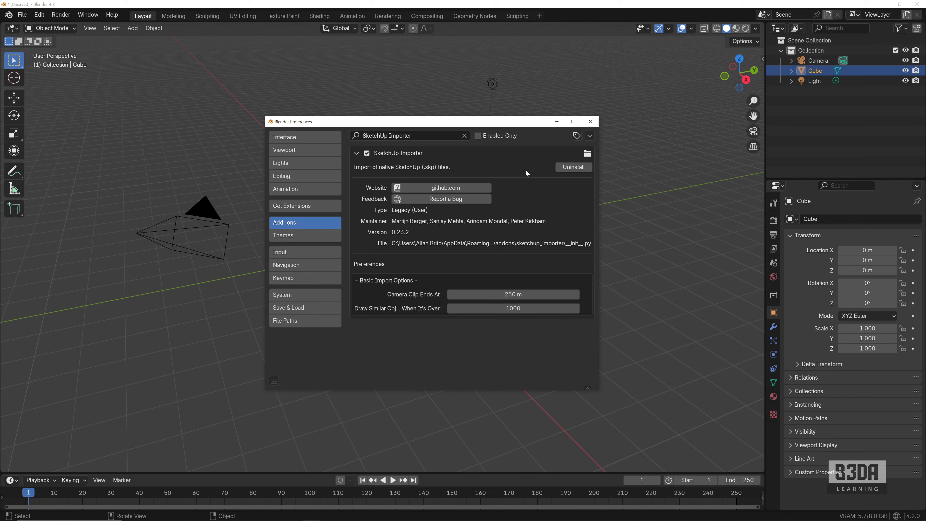
mouse_move(418, 266)
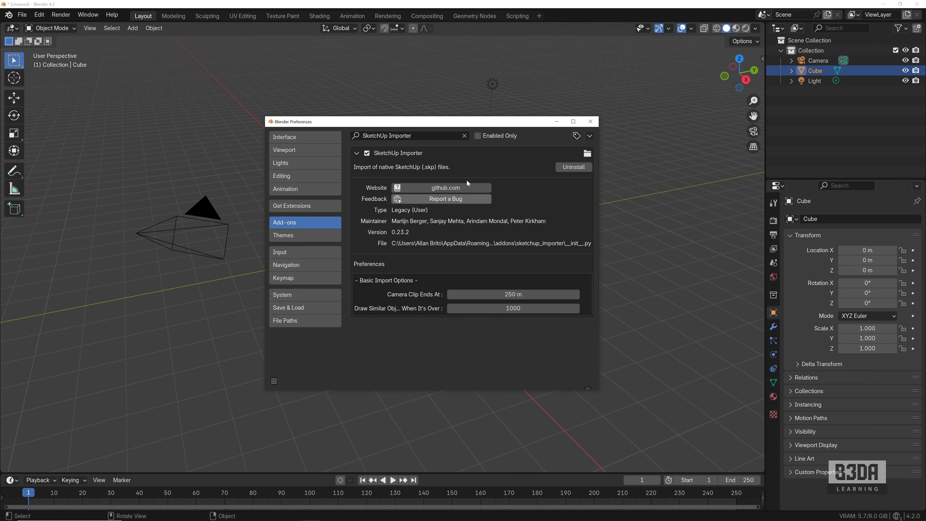
left_click(590, 121)
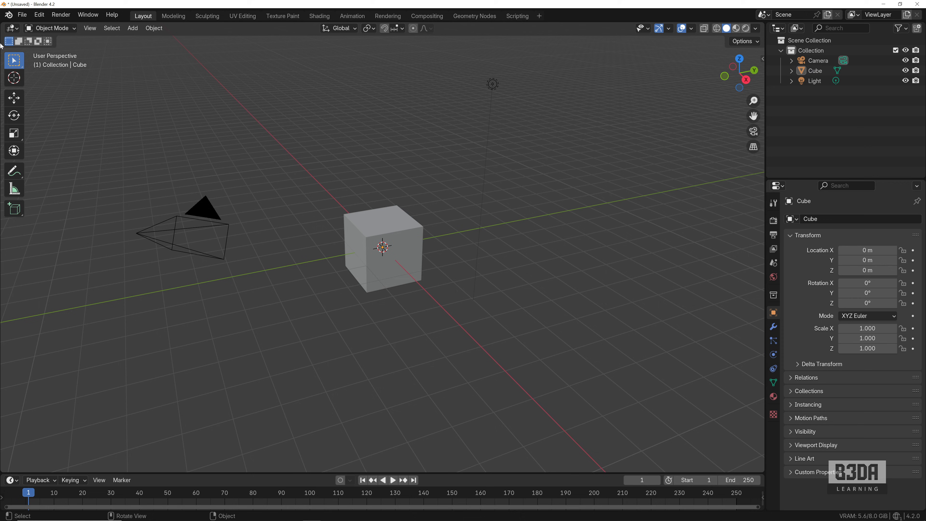
Import the 0726.skp house model through File > Import > SketchUp (.skp).
left_click(22, 14)
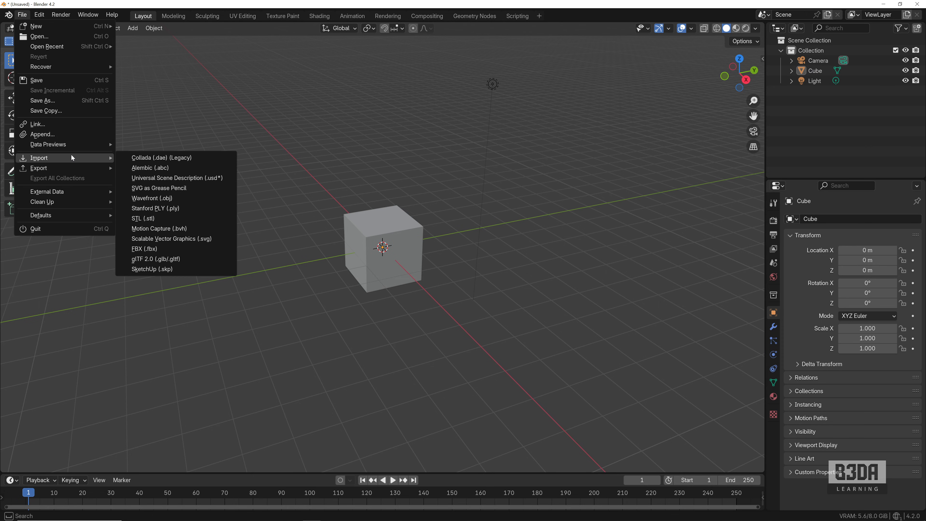
mouse_move(151, 269)
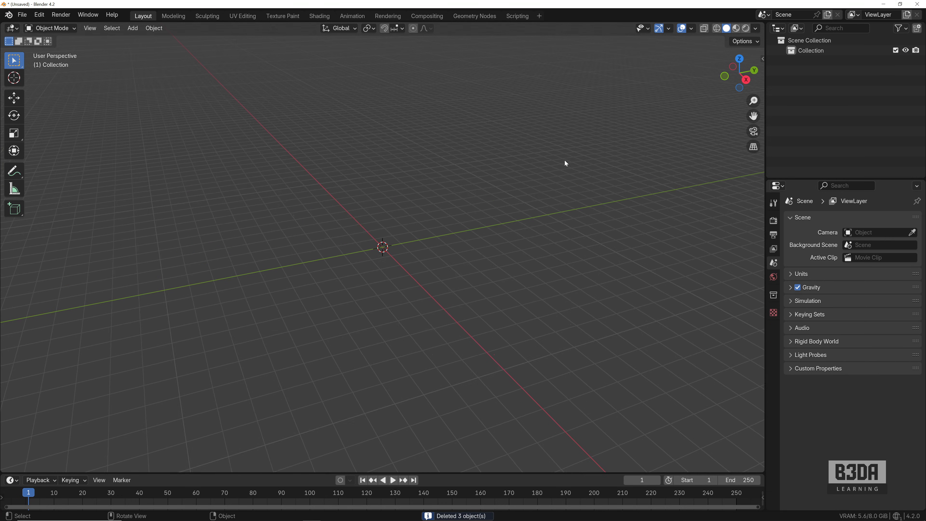
left_click(21, 14)
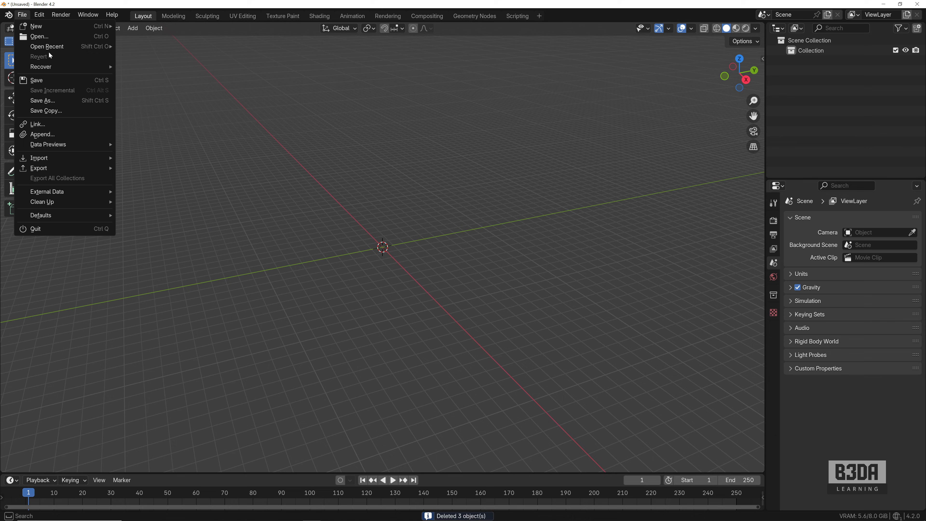
mouse_move(39, 158)
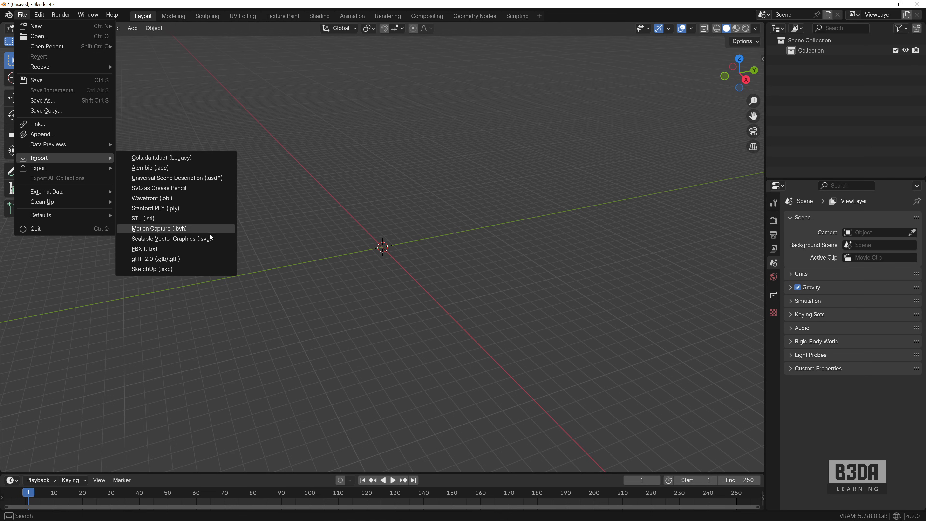
mouse_move(152, 269)
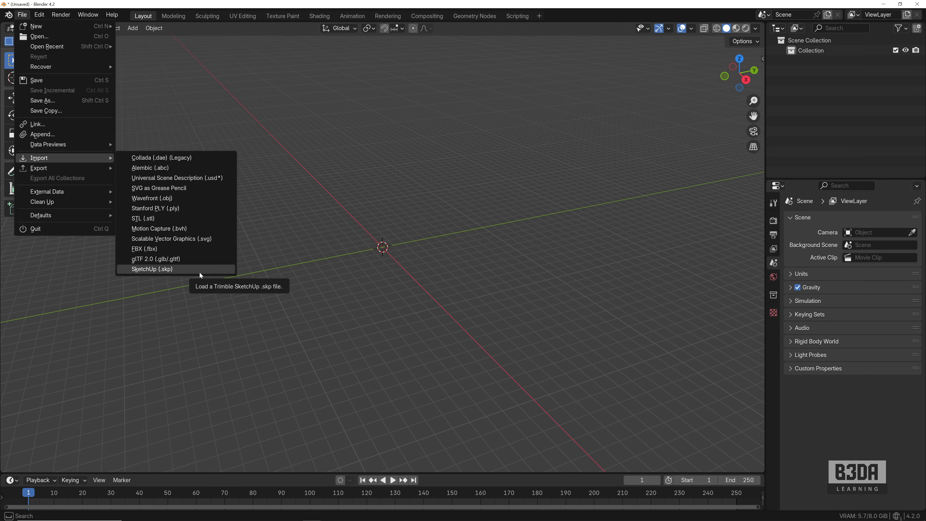
left_click(153, 269)
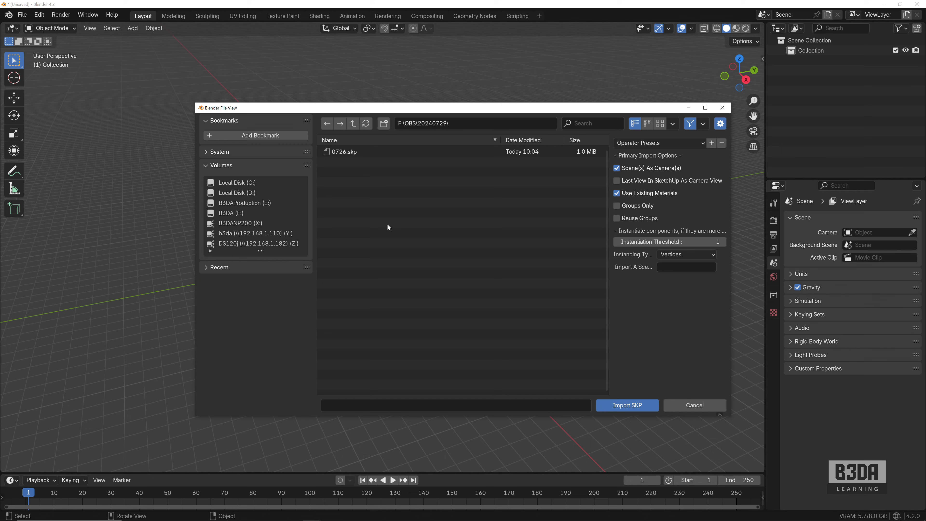
left_click(344, 152)
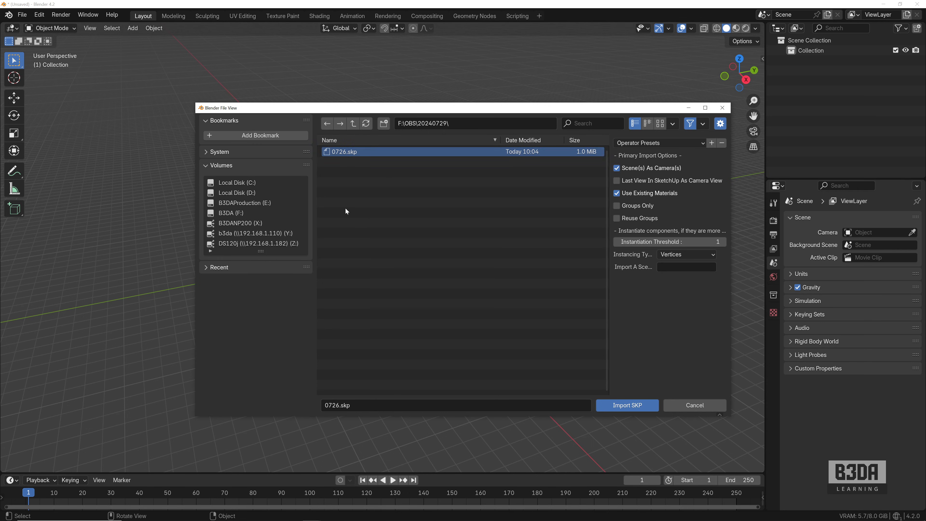
mouse_move(453, 250)
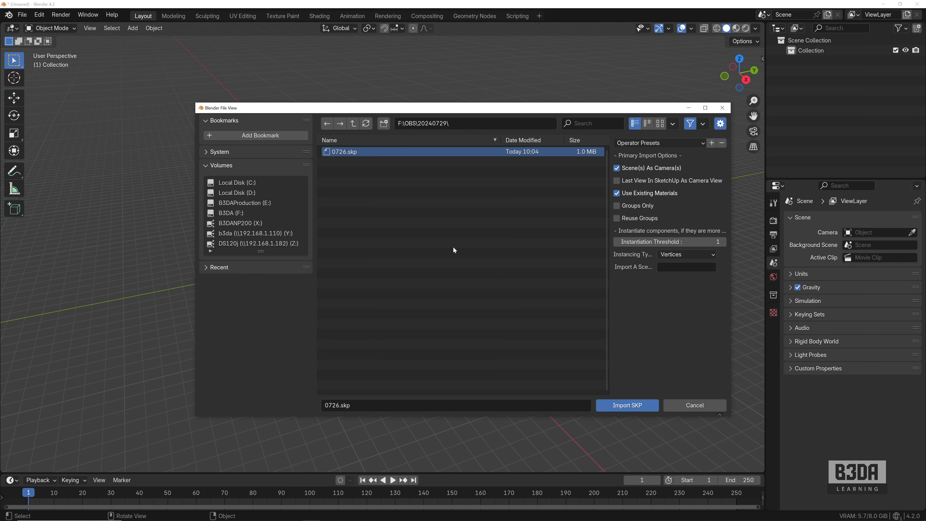
mouse_move(627, 405)
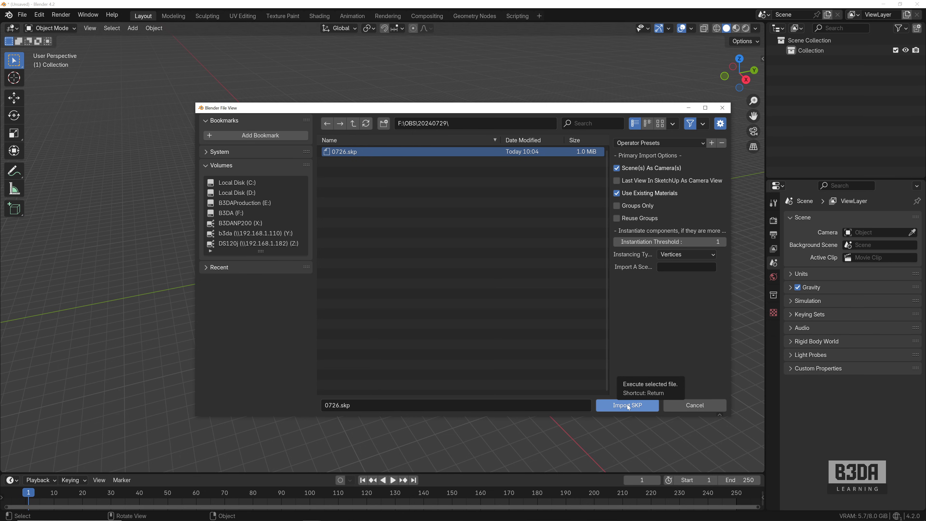
left_click(626, 406)
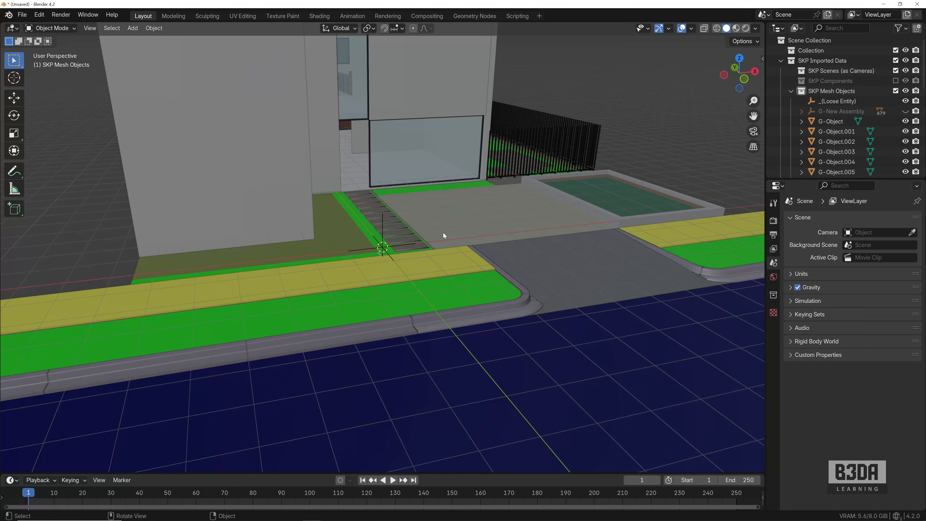
Orbit the viewport to view the imported house front and street.
left_click_drag(443, 234, 402, 249)
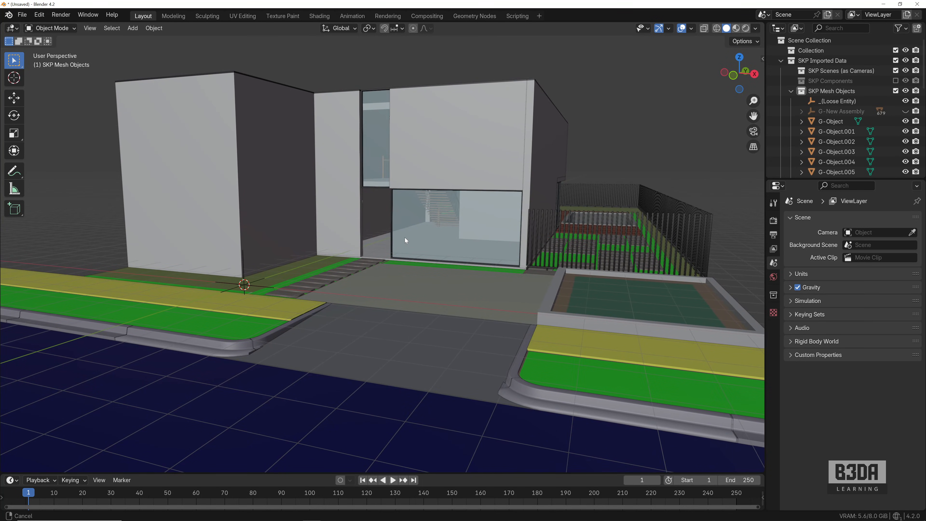
left_click_drag(461, 237, 520, 237)
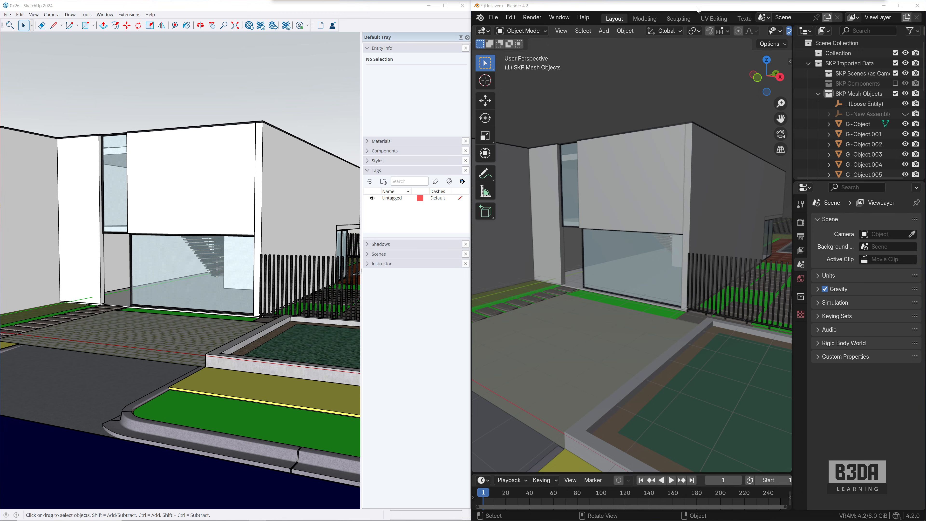
mouse_move(605, 203)
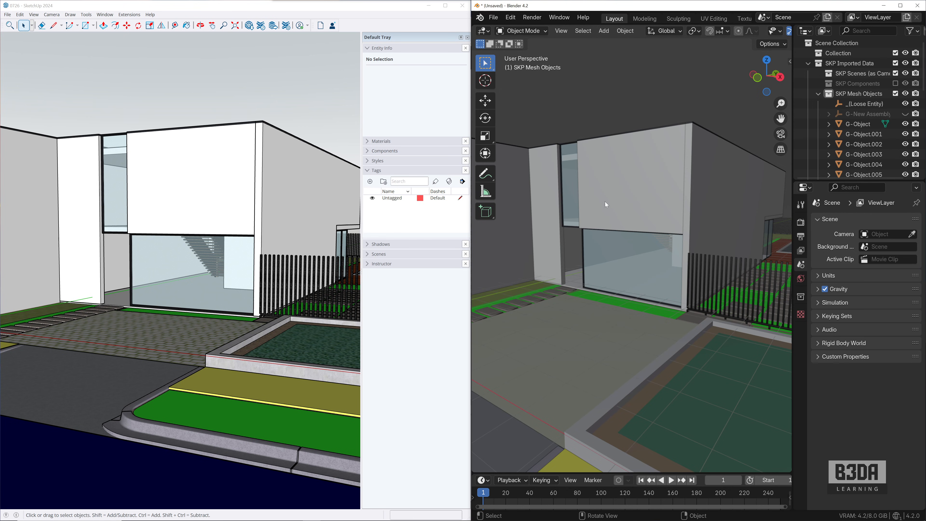